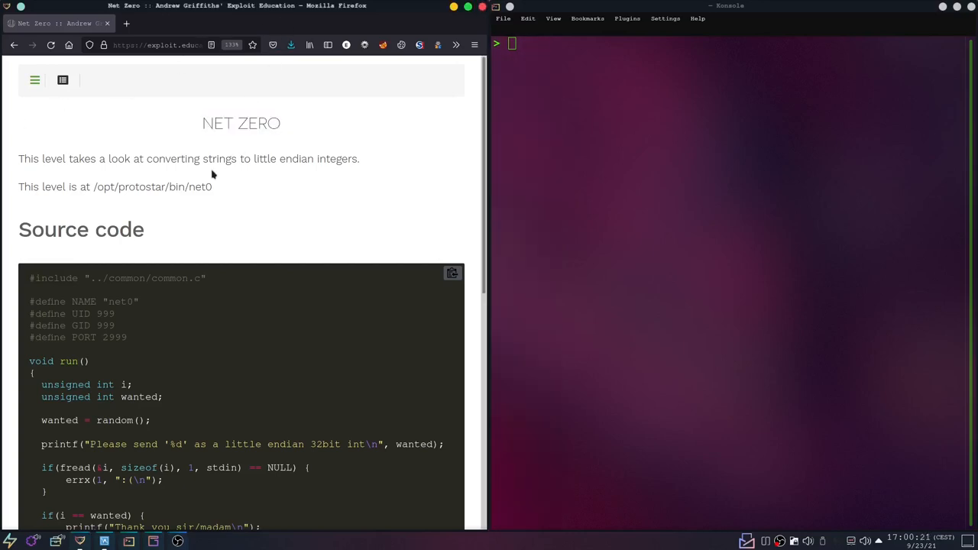
- Scroll through the net0 source and mark the random() call
{"action": "scroll", "scroll_direction": "down", "scroll_amount": 3}
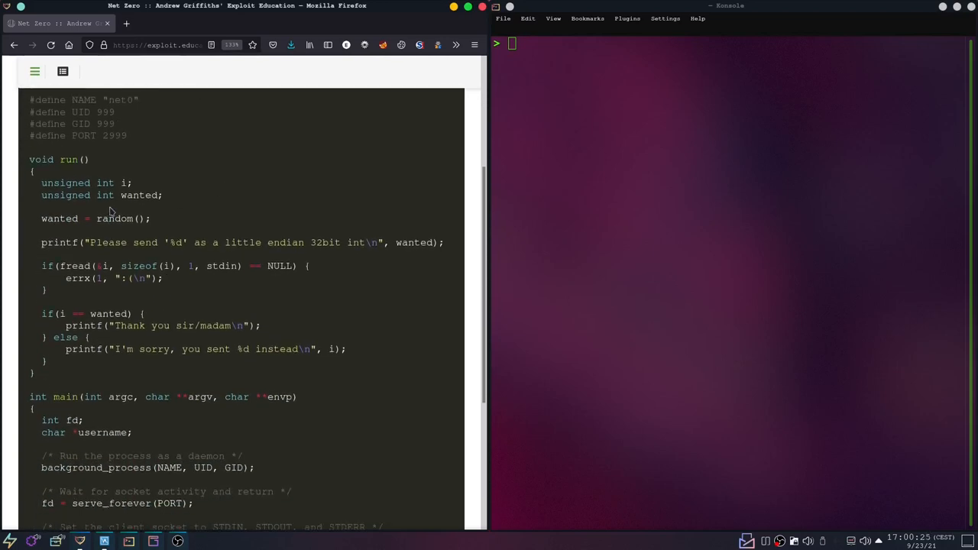
{"action": "double_click", "coordinate": [59, 218]}
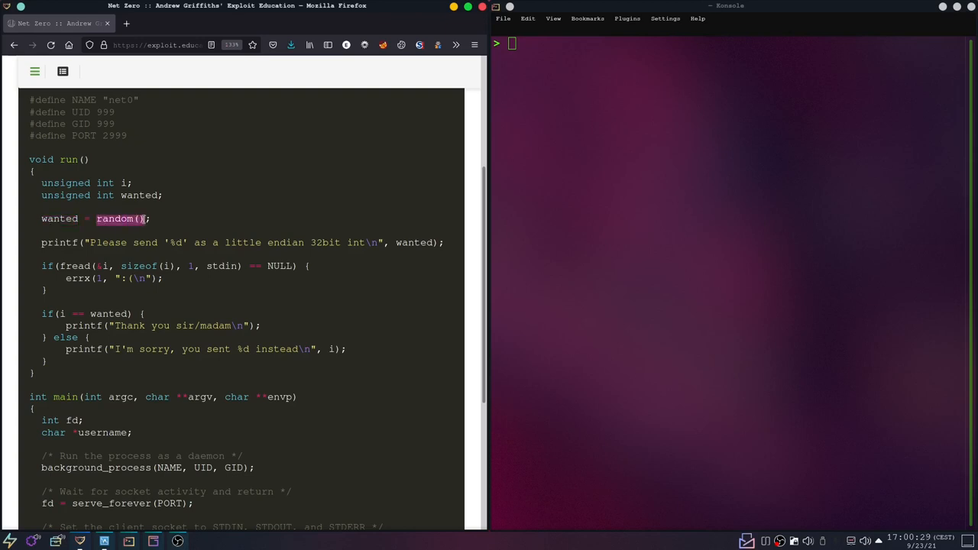
{"action": "mouse_move", "coordinate": [143, 155]}
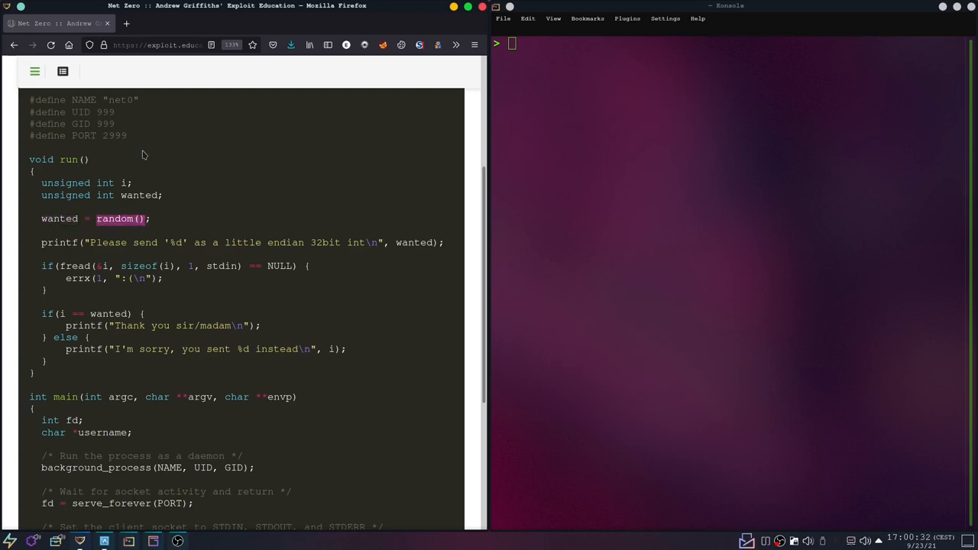
{"action": "scroll", "scroll_direction": "down", "scroll_amount": 3}
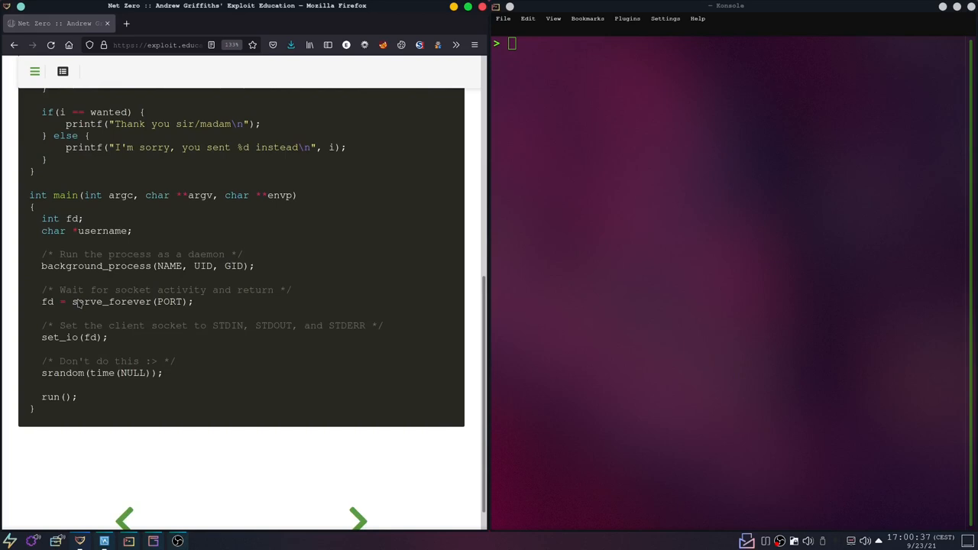
{"action": "mouse_move", "coordinate": [80, 388]}
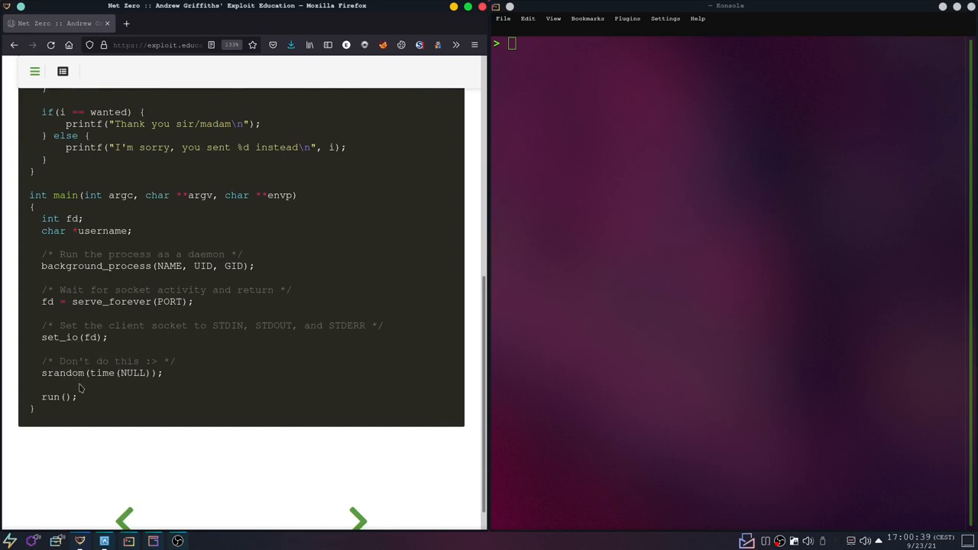
{"action": "mouse_move", "coordinate": [75, 294]}
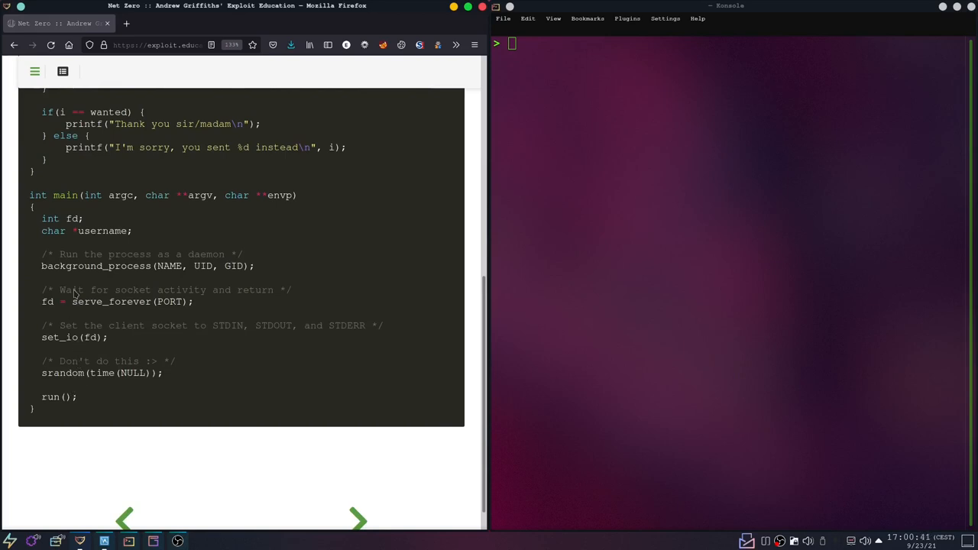
{"action": "mouse_move", "coordinate": [118, 349]}
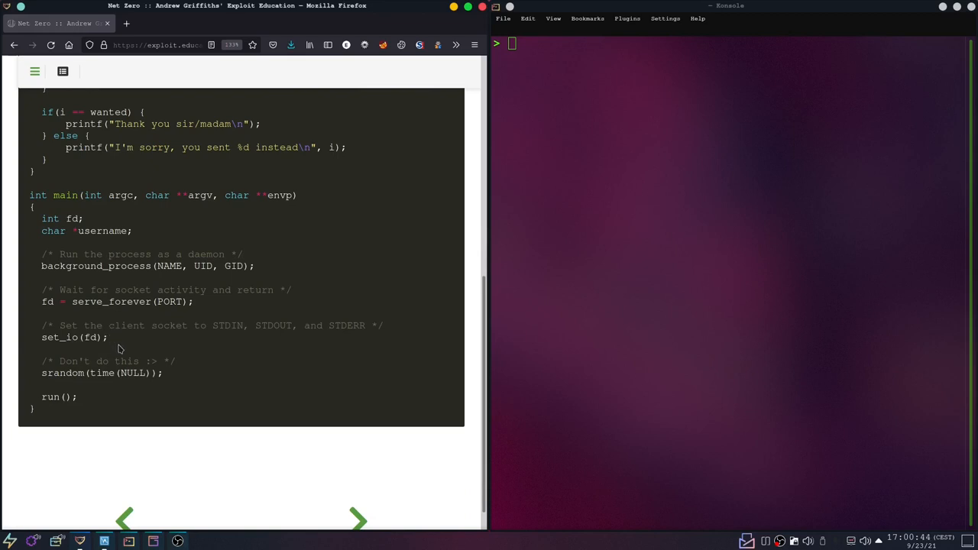
{"action": "scroll", "scroll_direction": "up", "scroll_amount": 3}
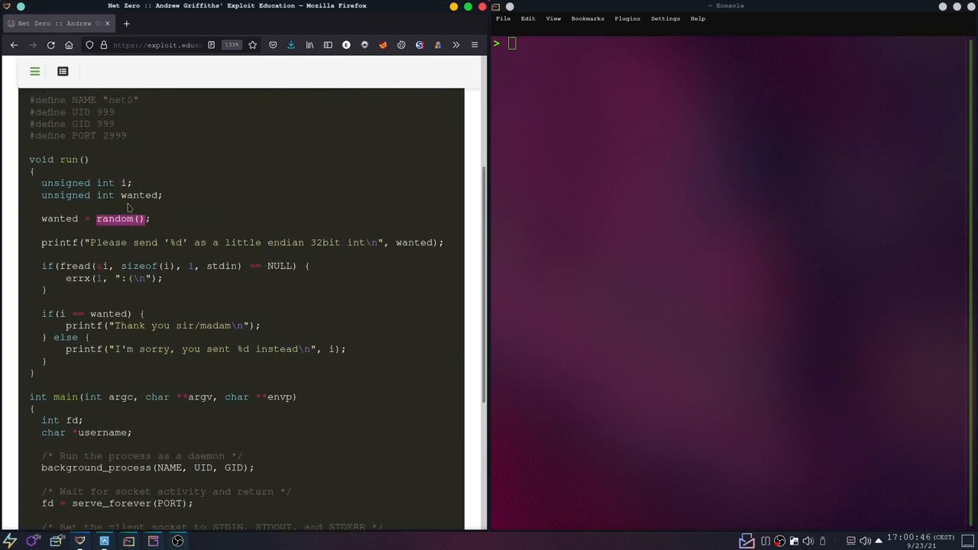
{"action": "mouse_move", "coordinate": [129, 301]}
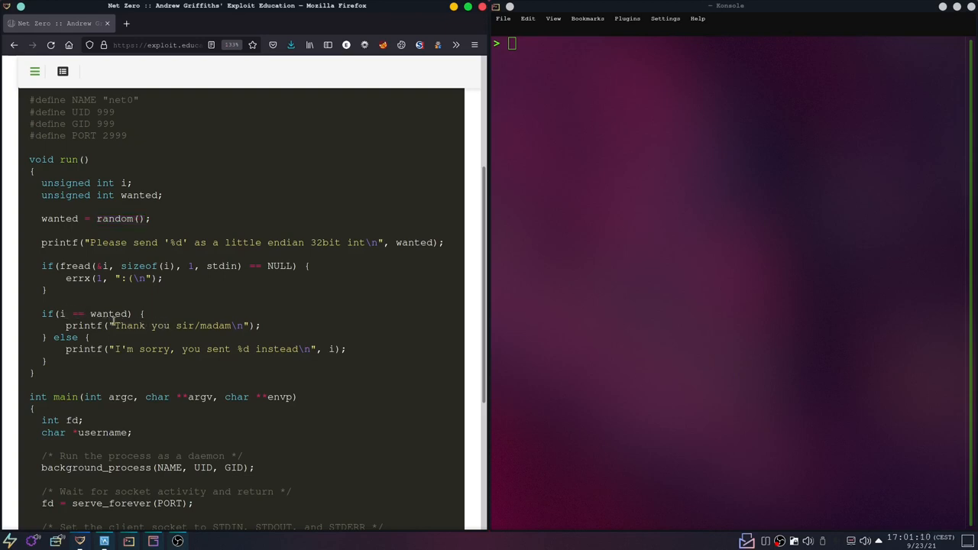
{"action": "mouse_move", "coordinate": [115, 347]}
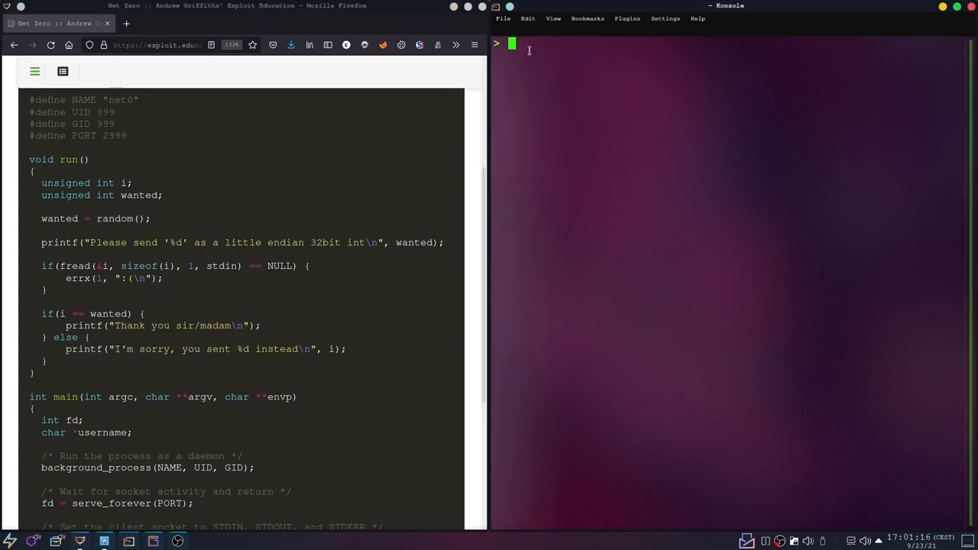
- Connect with nc to 192.168.0.249 port 2999 and send 1234, which gets rejected
{"action": "key", "text": "Return"}
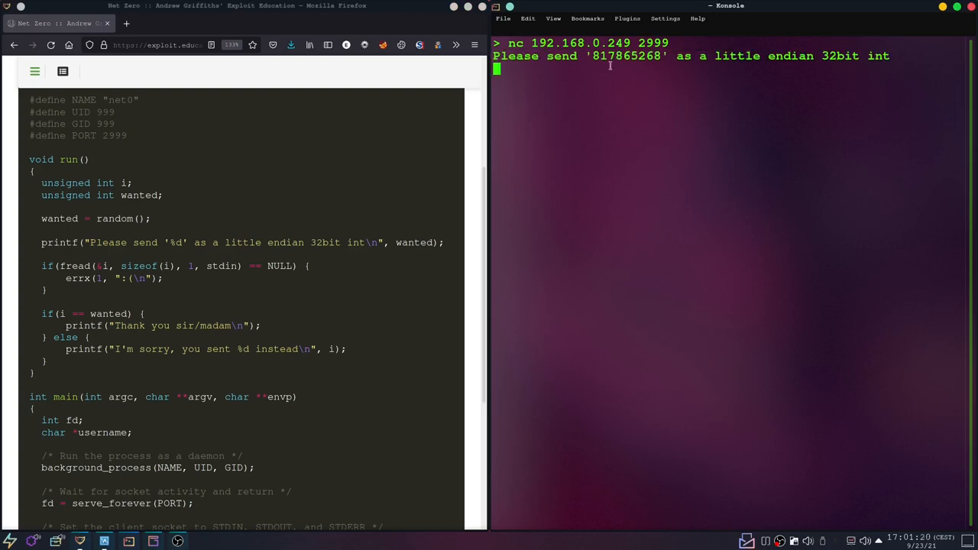
{"action": "double_click", "coordinate": [627, 56]}
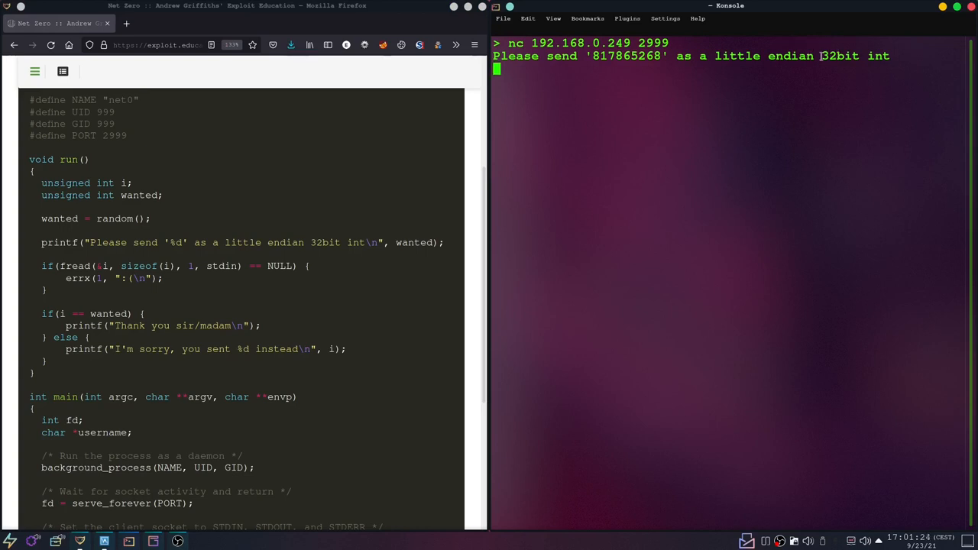
{"action": "mouse_move", "coordinate": [474, 174]}
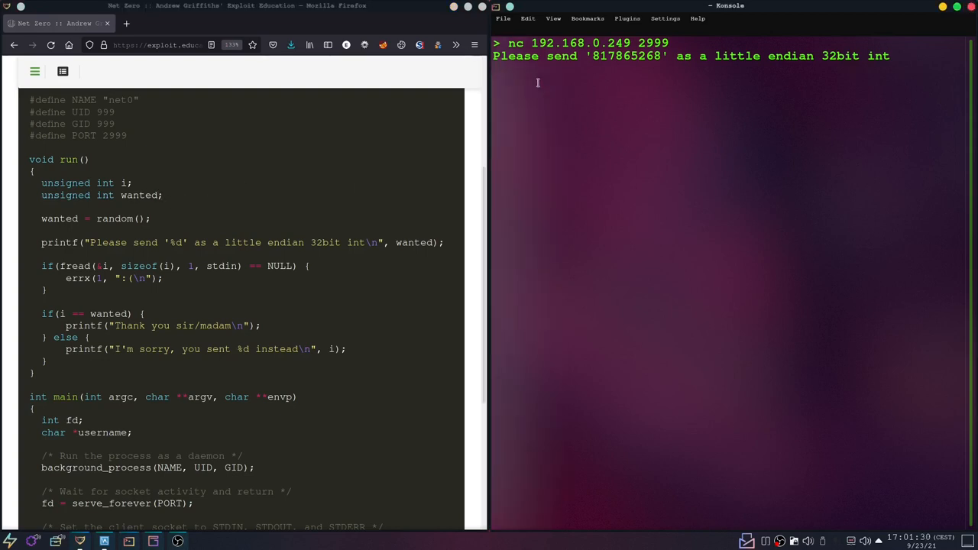
{"action": "type", "text": "1234"}
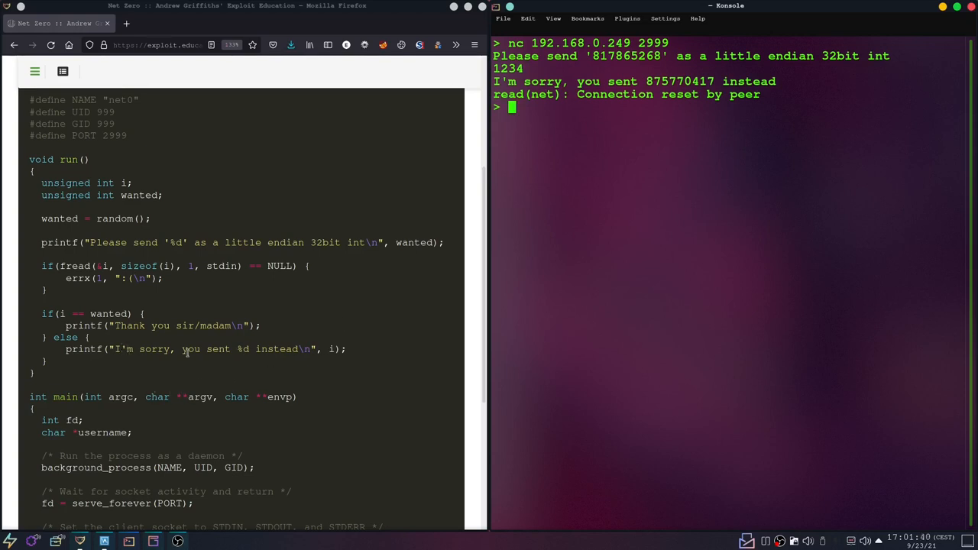
{"action": "mouse_move", "coordinate": [255, 424]}
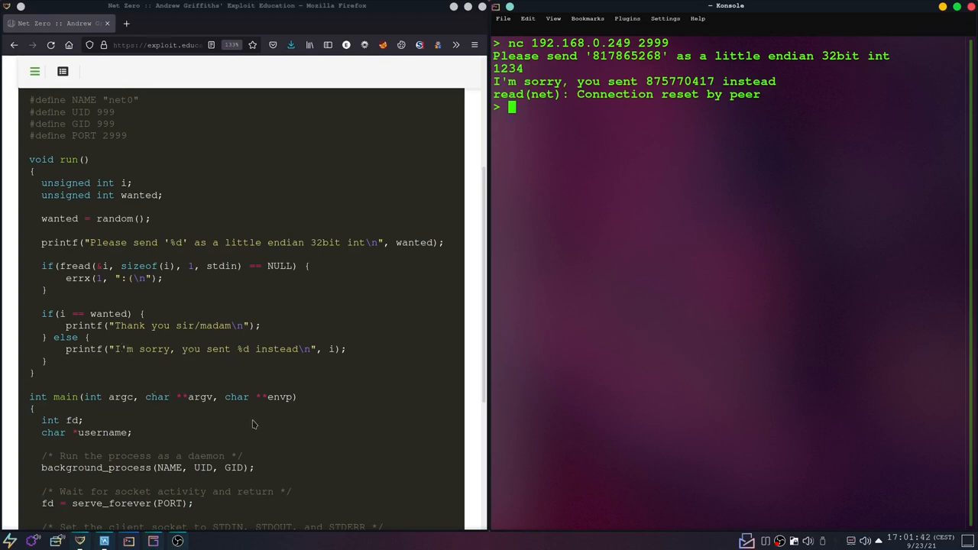
{"action": "mouse_move", "coordinate": [553, 116]}
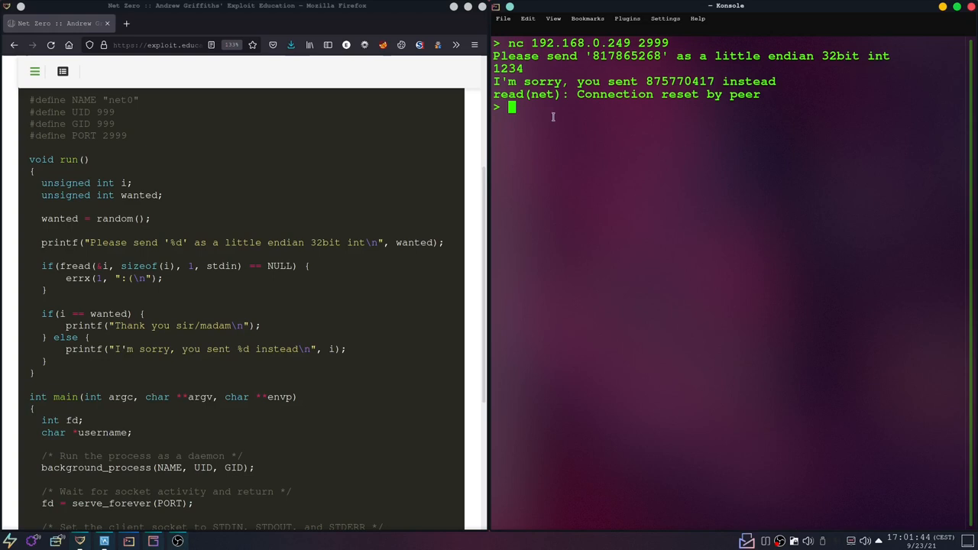
- Start the Python interpreter and enter 'from pwn import *'
{"action": "type", "text": "python"}
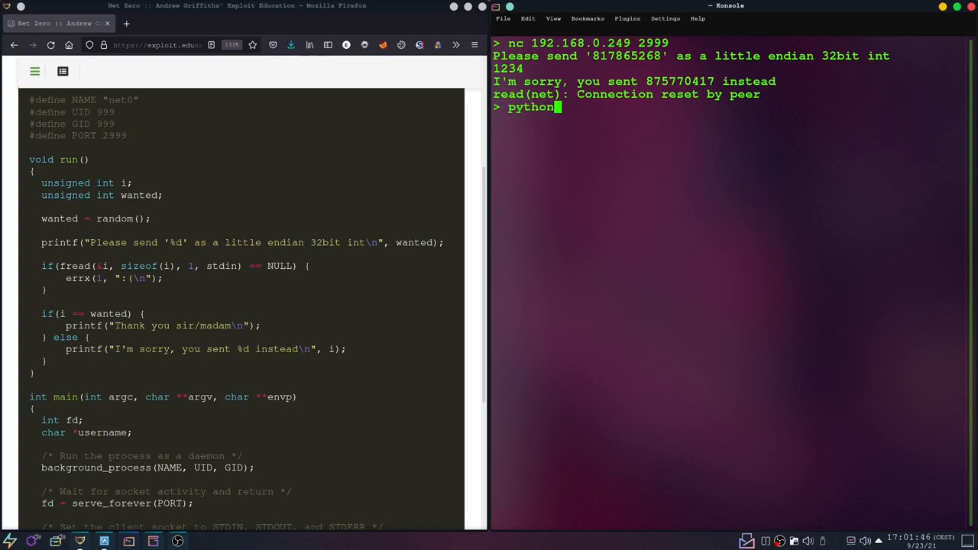
{"action": "key", "text": "Return"}
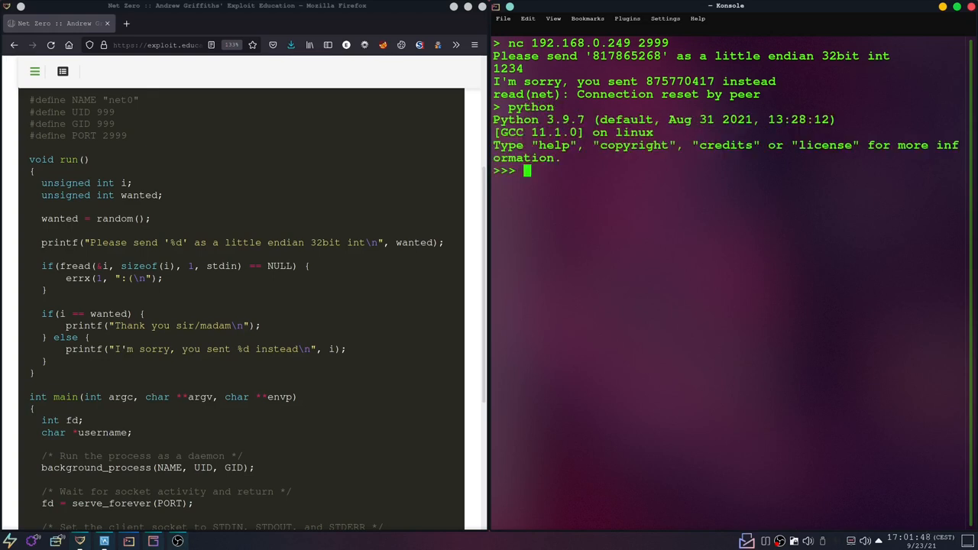
{"action": "type", "text": "im"}
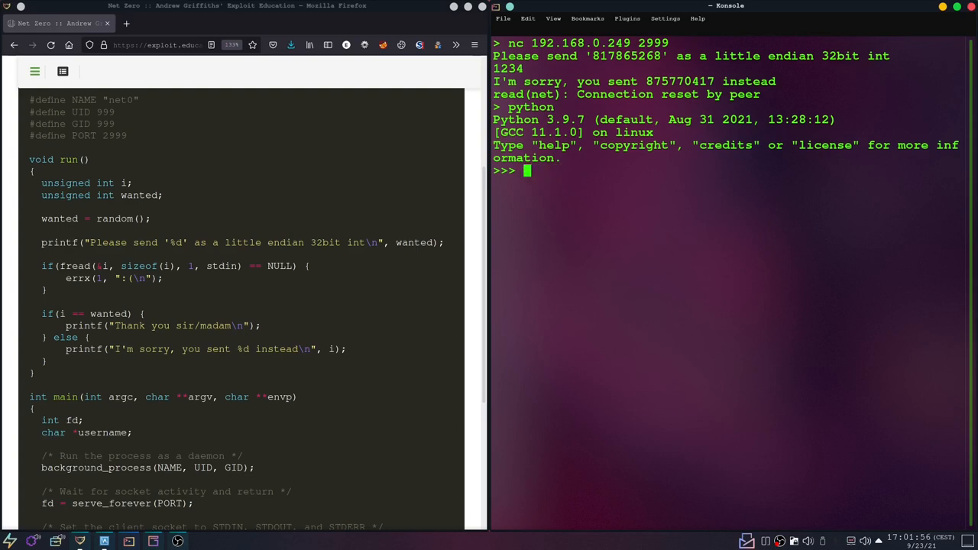
{"action": "type", "text": "fr"}
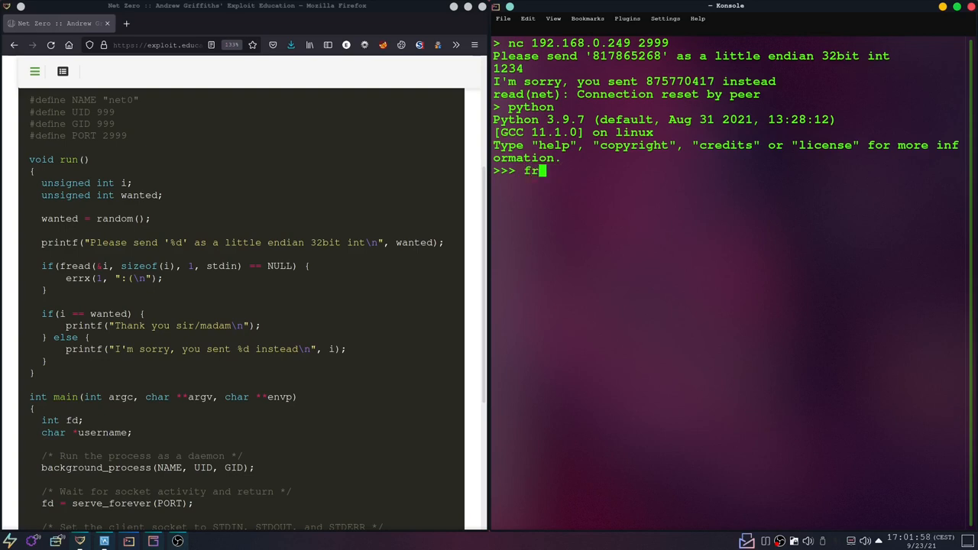
{"action": "type", "text": "o"}
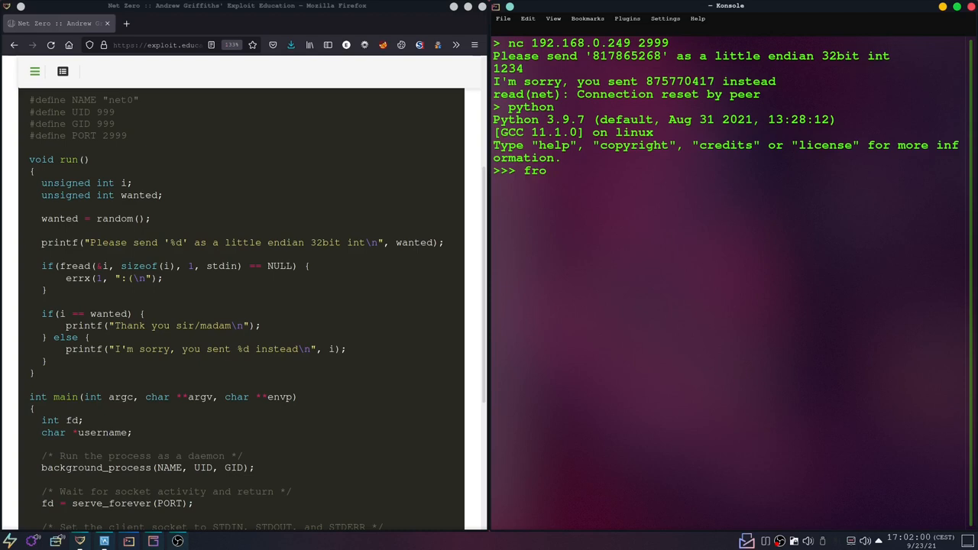
{"action": "type", "text": "m im"}
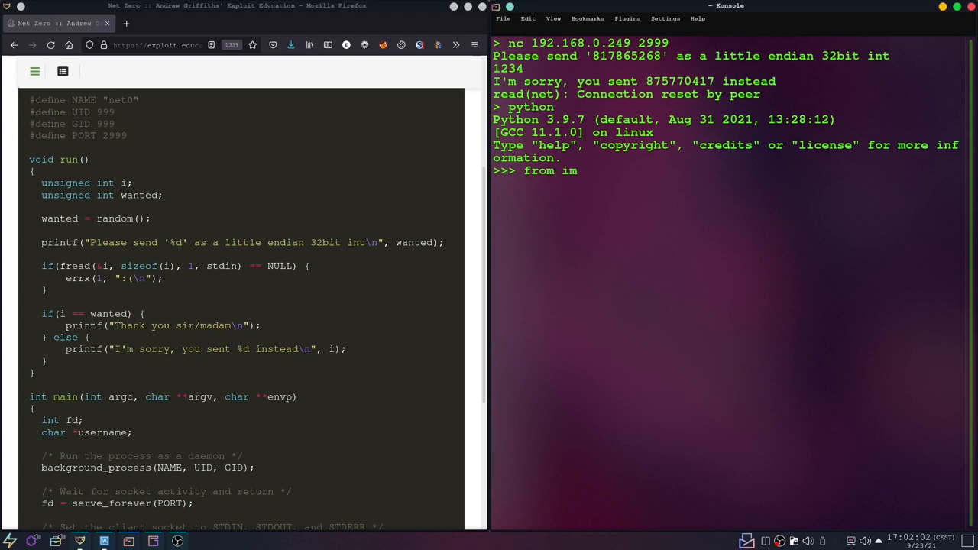
{"action": "type", "text": "pwm"}
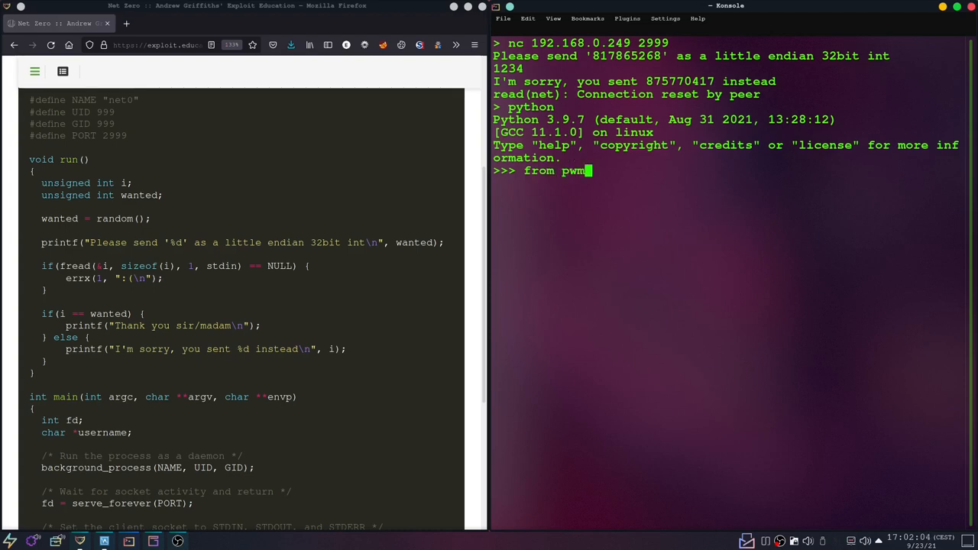
{"action": "type", "text": "n"}
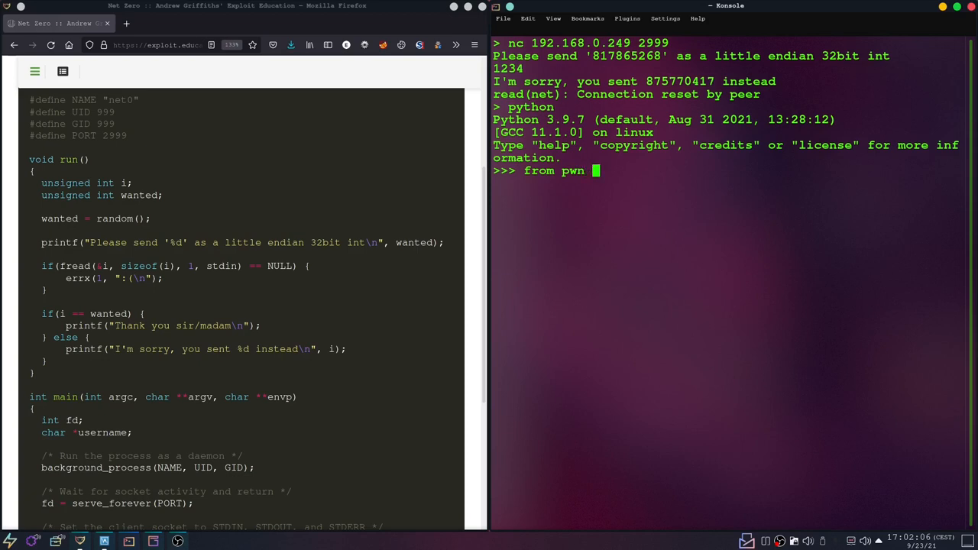
{"action": "type", "text": "im"}
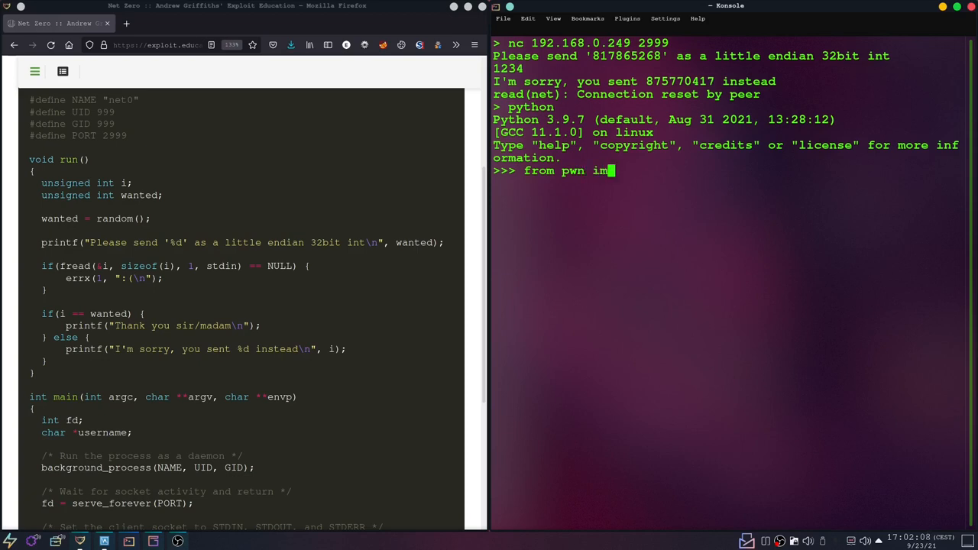
{"action": "type", "text": "port *"}
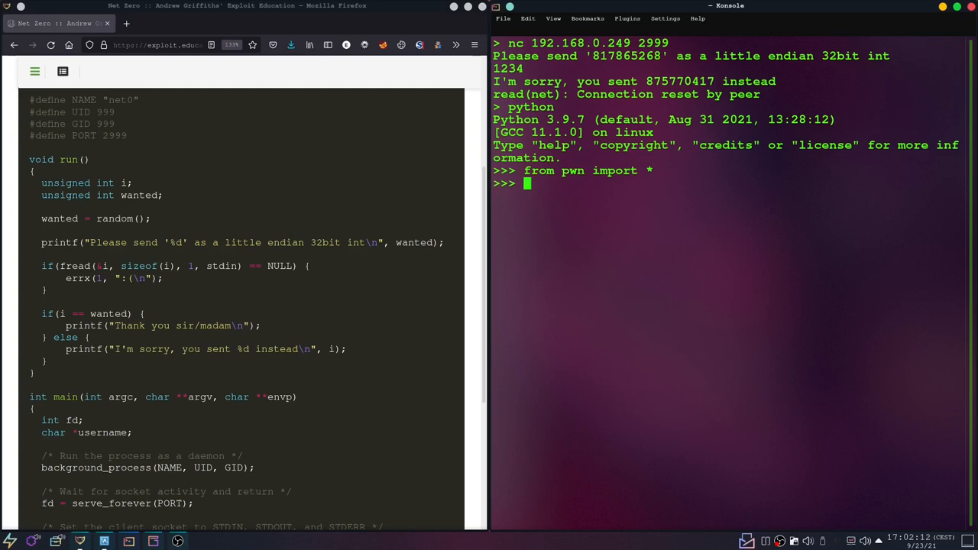
- Create conn = remote('192.168.0.249', 2999) in the Python session
{"action": "type", "text": "conn"}
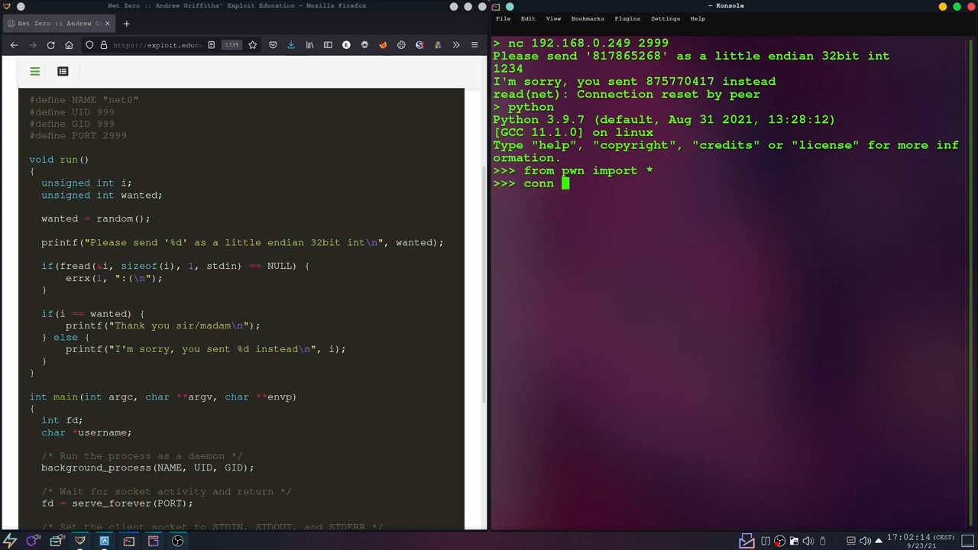
{"action": "type", "text": "="}
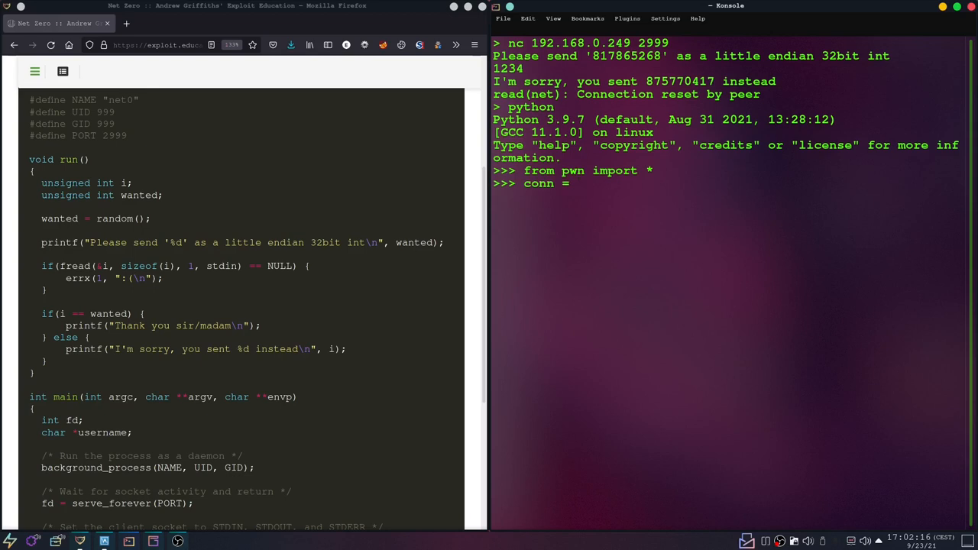
{"action": "type", "text": "remote"}
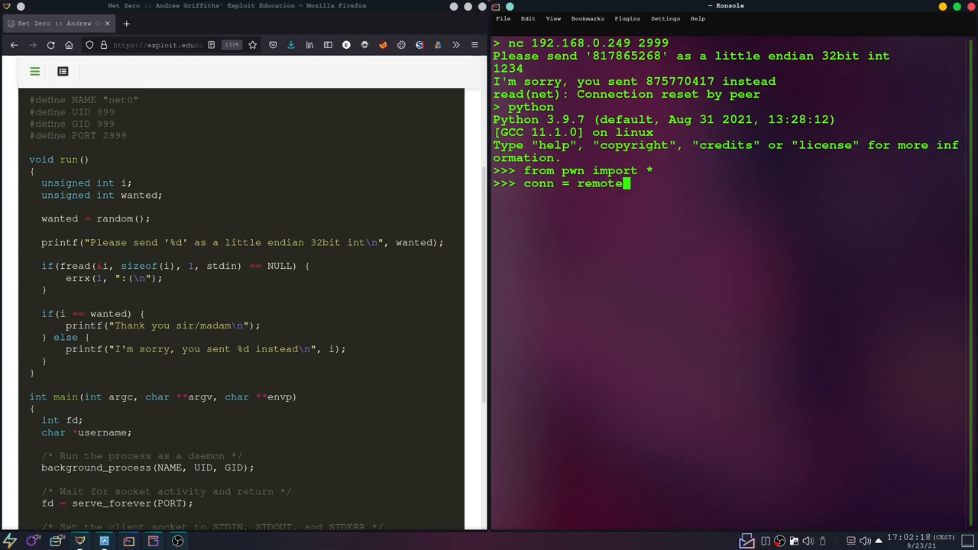
{"action": "type", "text": "("}
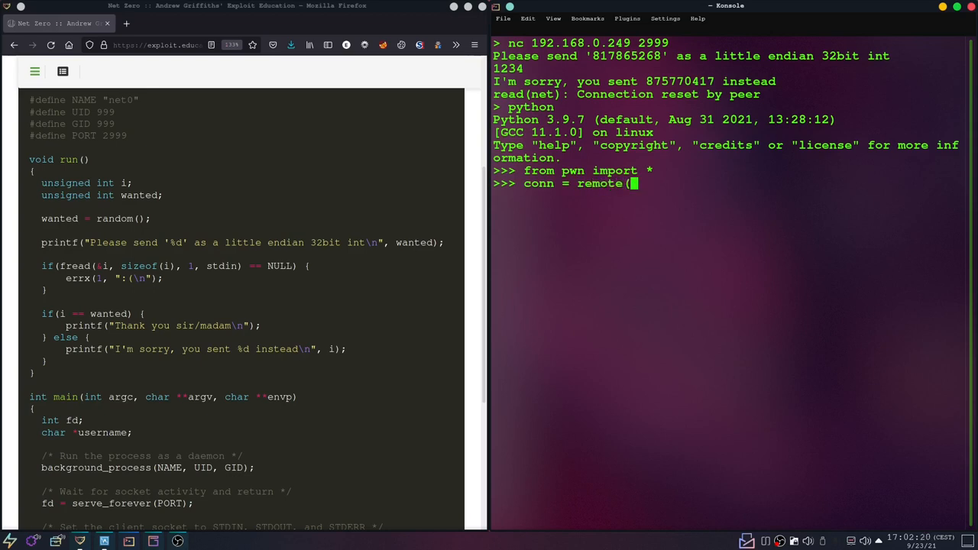
{"action": "type", "text": "\""}
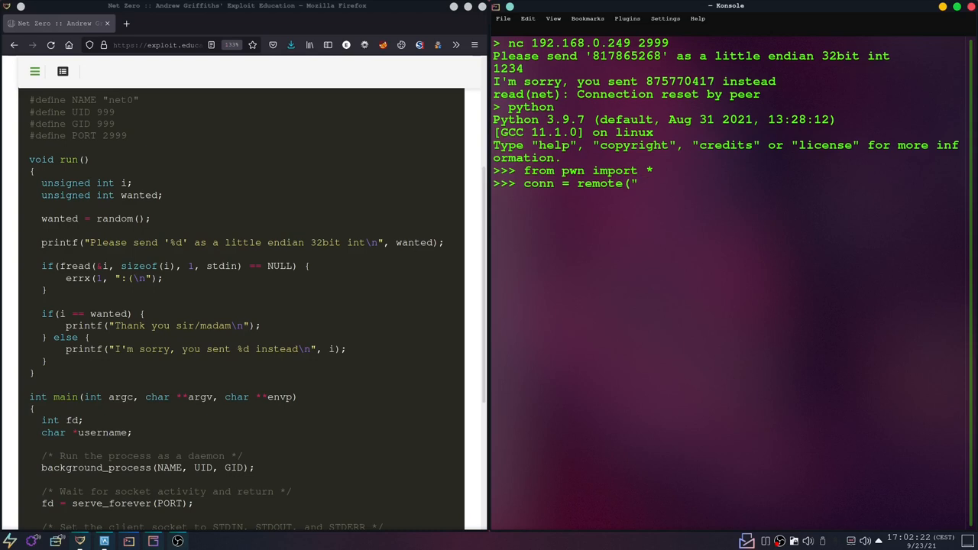
{"action": "type", "text": "'"}
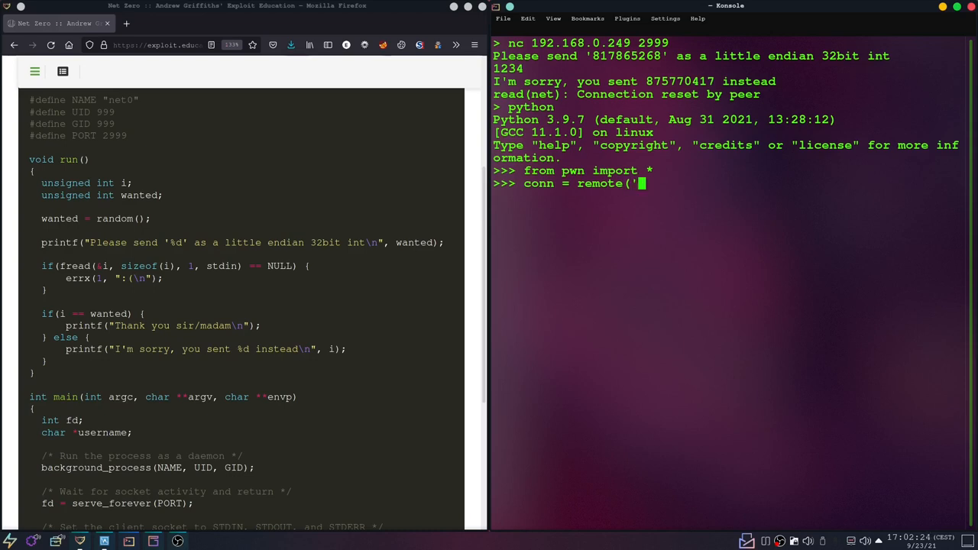
{"action": "type", "text": "192,"}
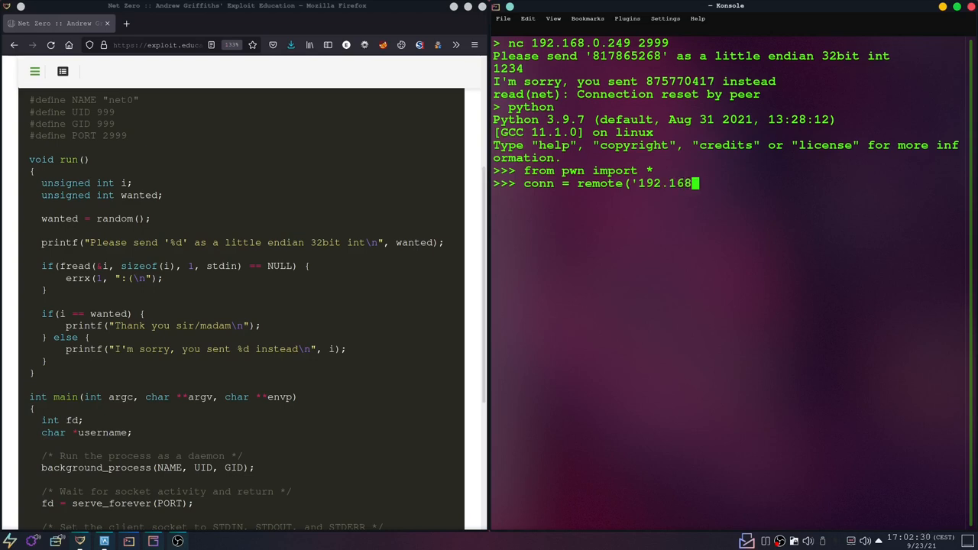
{"action": "type", "text": "."}
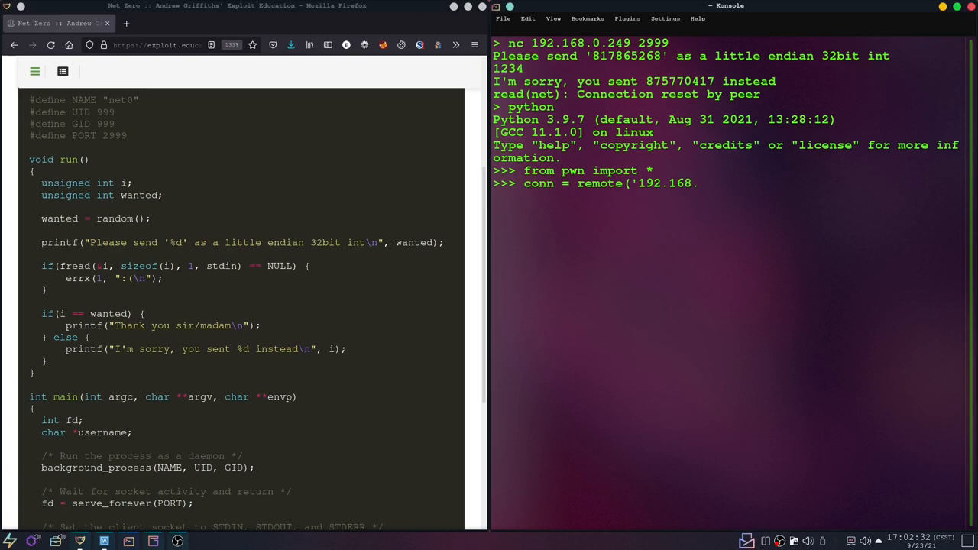
{"action": "type", "text": "0"}
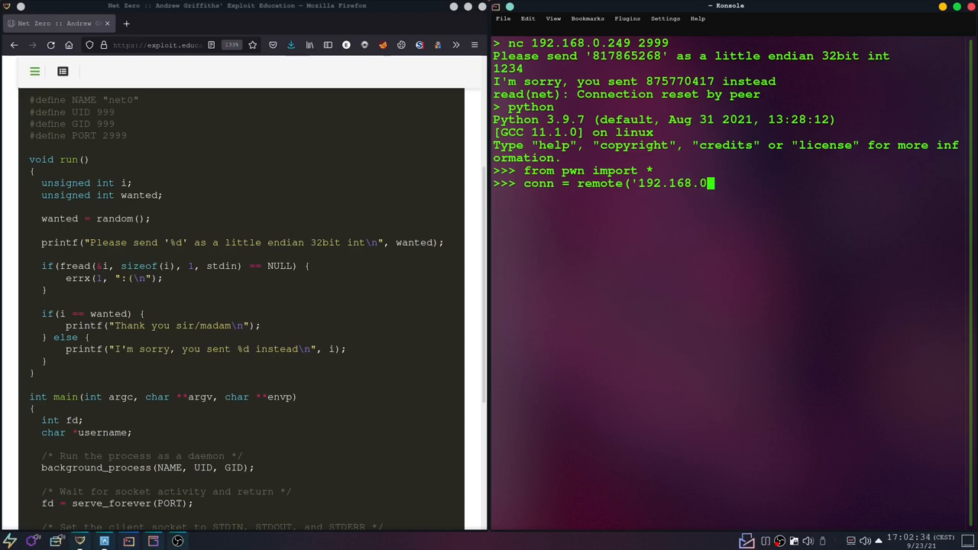
{"action": "type", "text": "."}
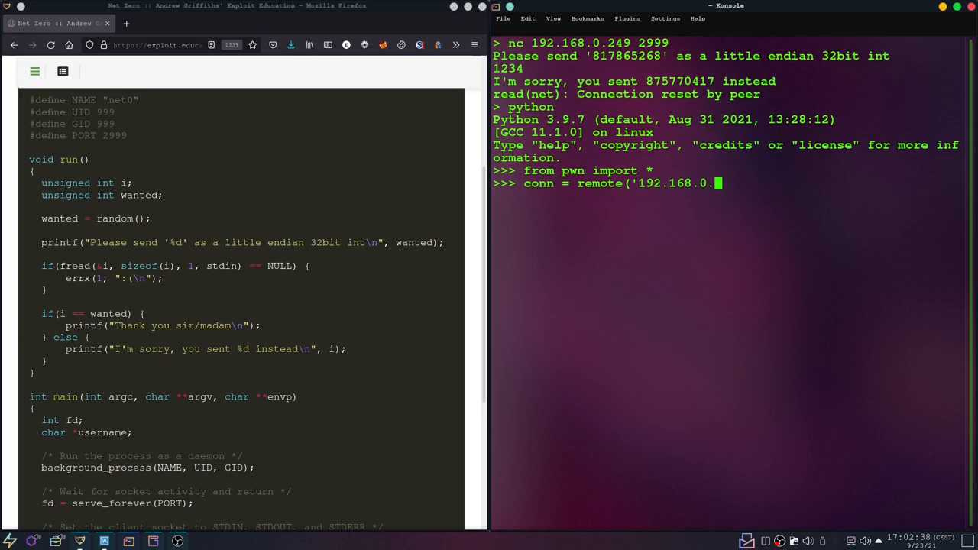
{"action": "type", "text": "249',"}
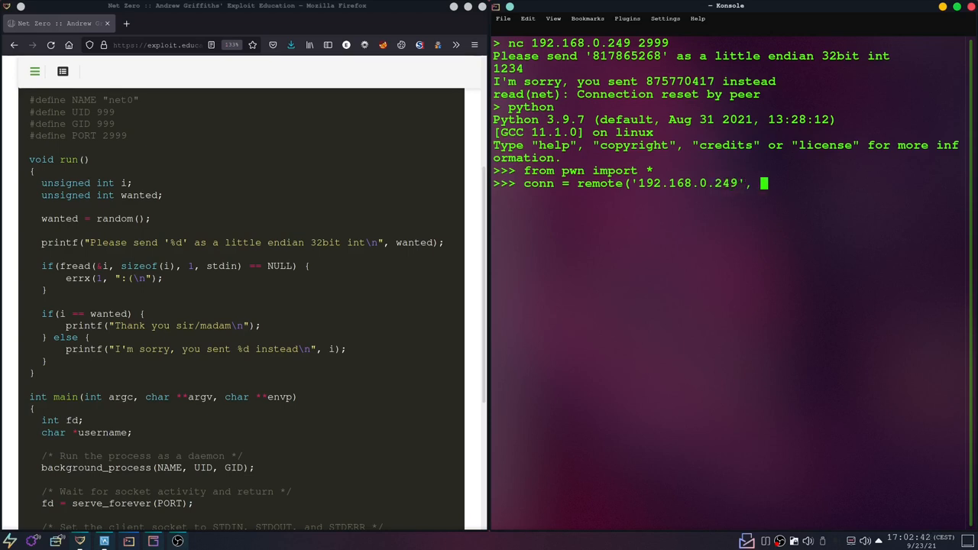
{"action": "type", "text": "299"}
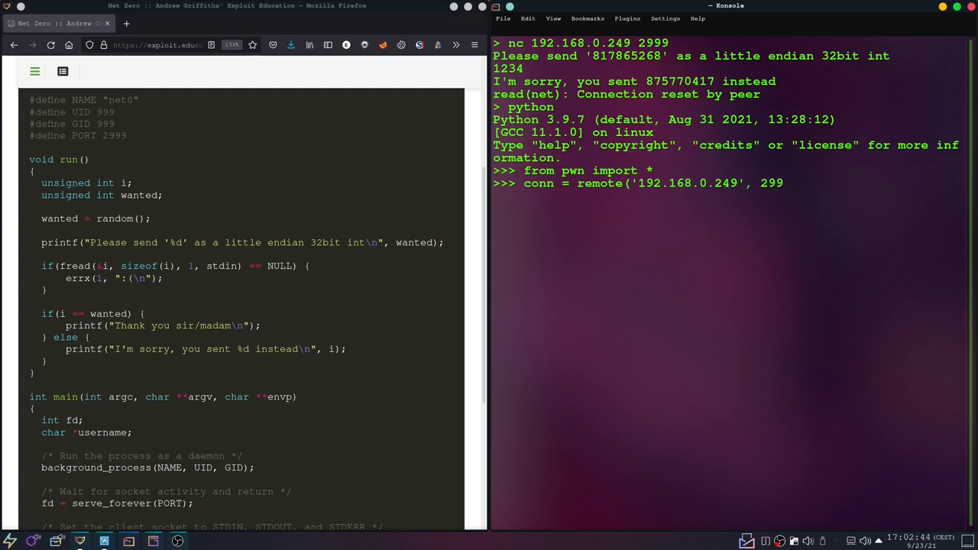
{"action": "type", "text": "9"}
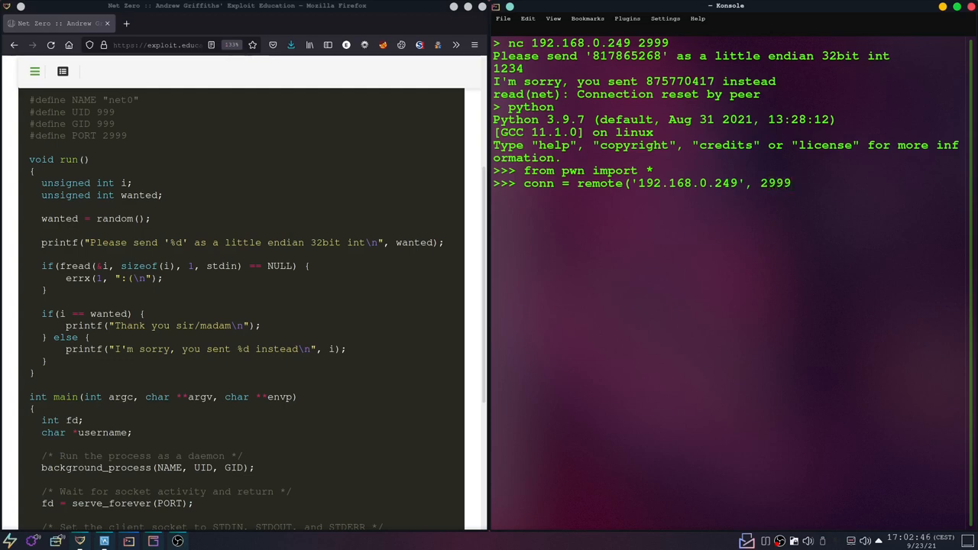
{"action": "mouse_move", "coordinate": [491, 213]}
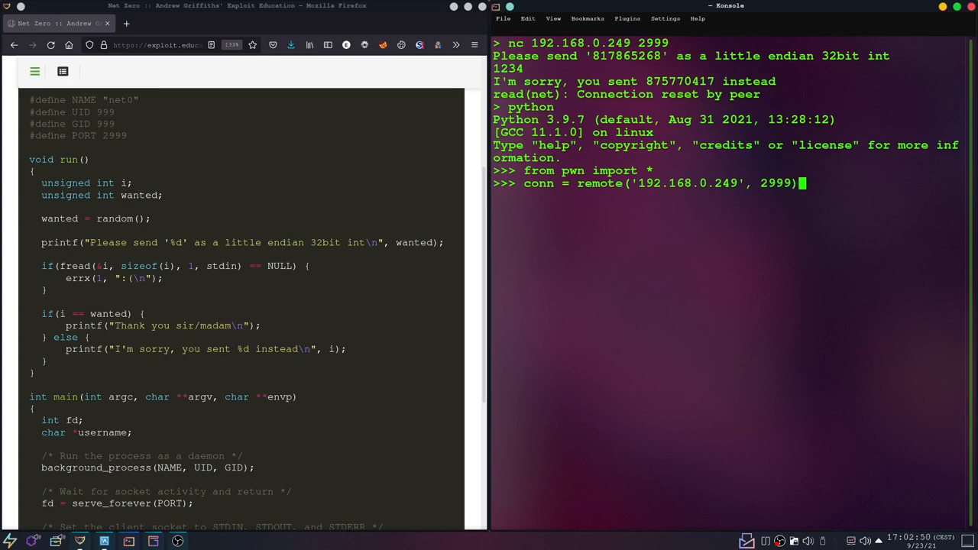
{"action": "key", "text": "Return"}
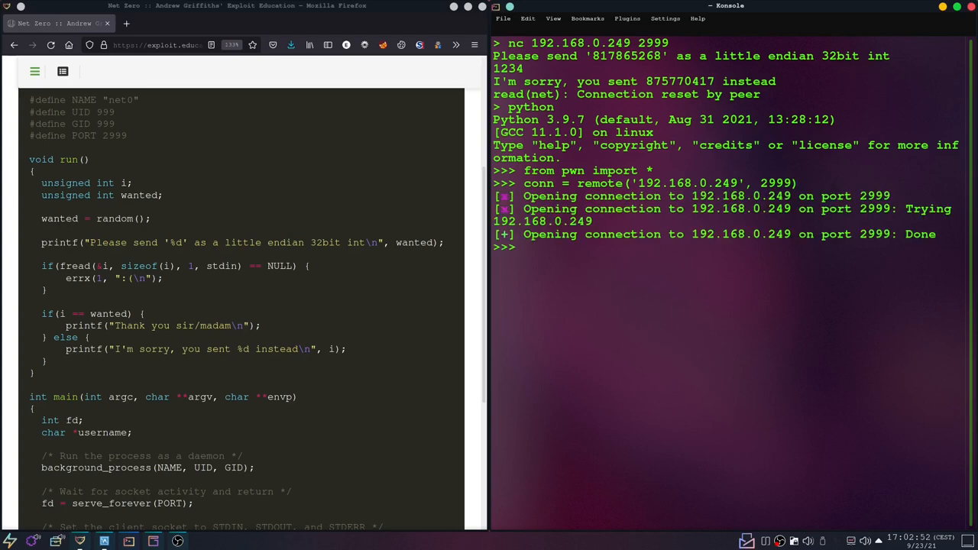
- Read the first line with conn.recvline() and select the requested number 451998715
{"action": "type", "text": "conn."}
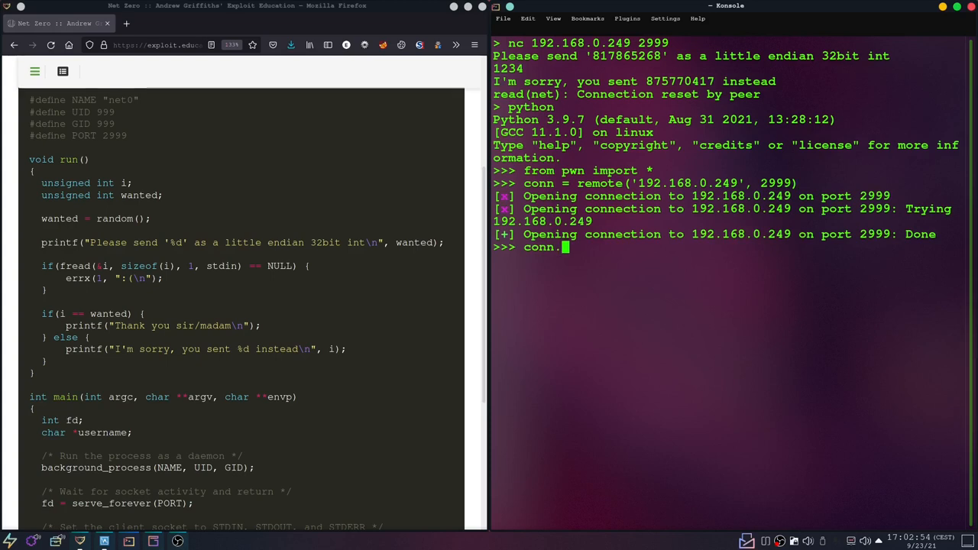
{"action": "type", "text": "recvl"}
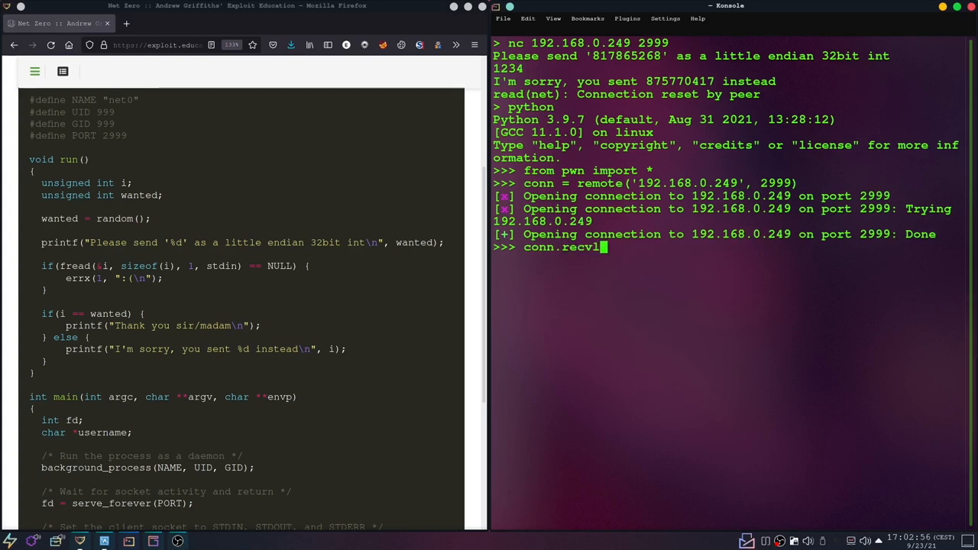
{"action": "type", "text": "ine()"}
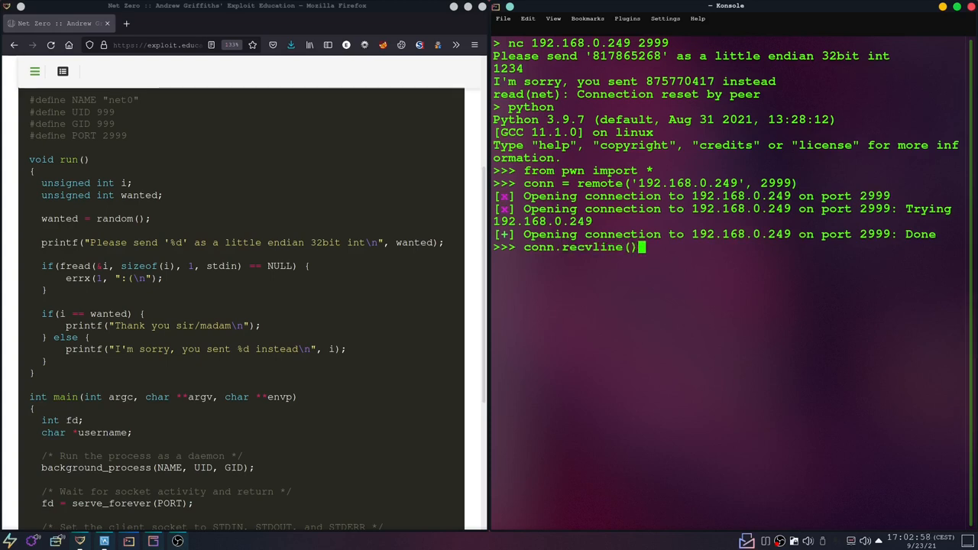
{"action": "key", "text": "Return"}
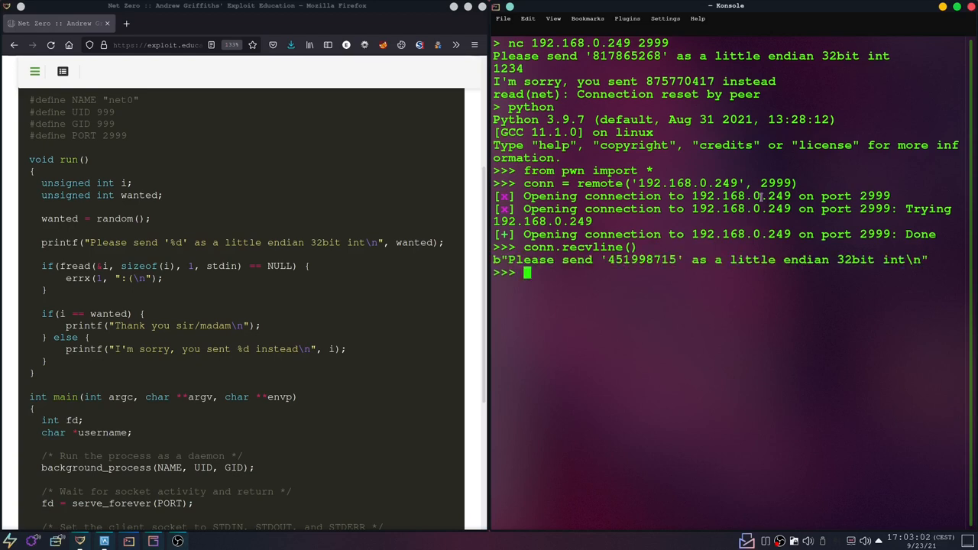
{"action": "double_click", "coordinate": [642, 259]}
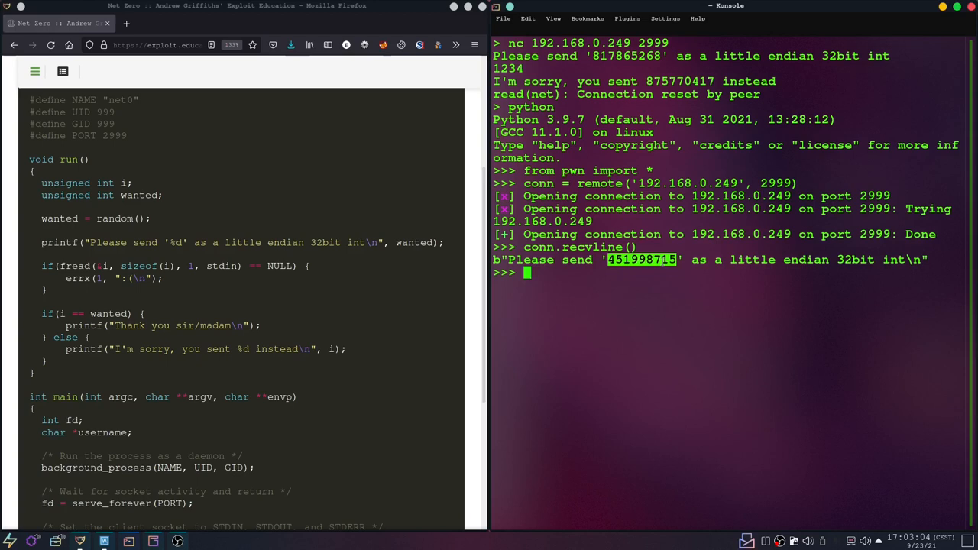
{"action": "type", "text": "i"}
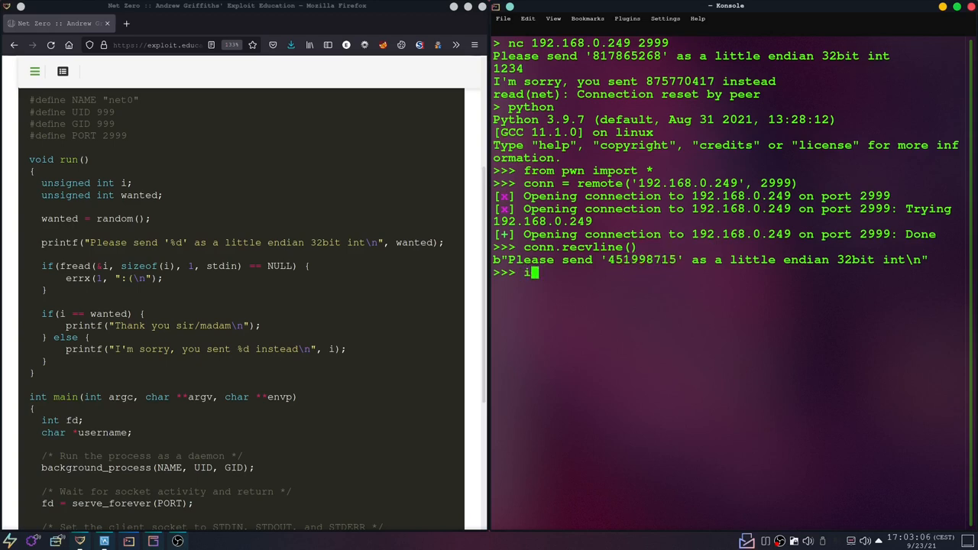
- Import struct and pack 451998715 with struct.pack("I", ...) into b'\xfb\xf3\xf0\x1a'
{"action": "type", "text": "mport"}
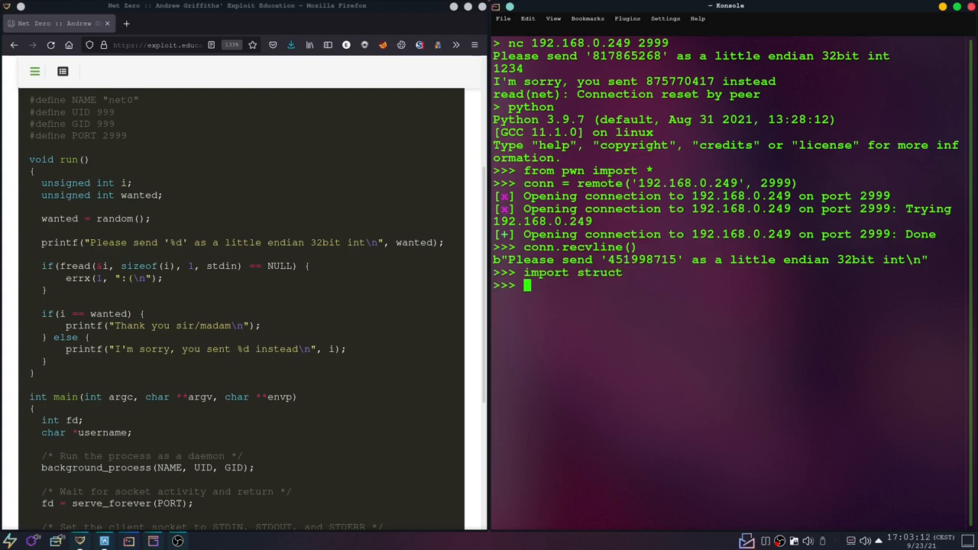
{"action": "type", "text": "str"}
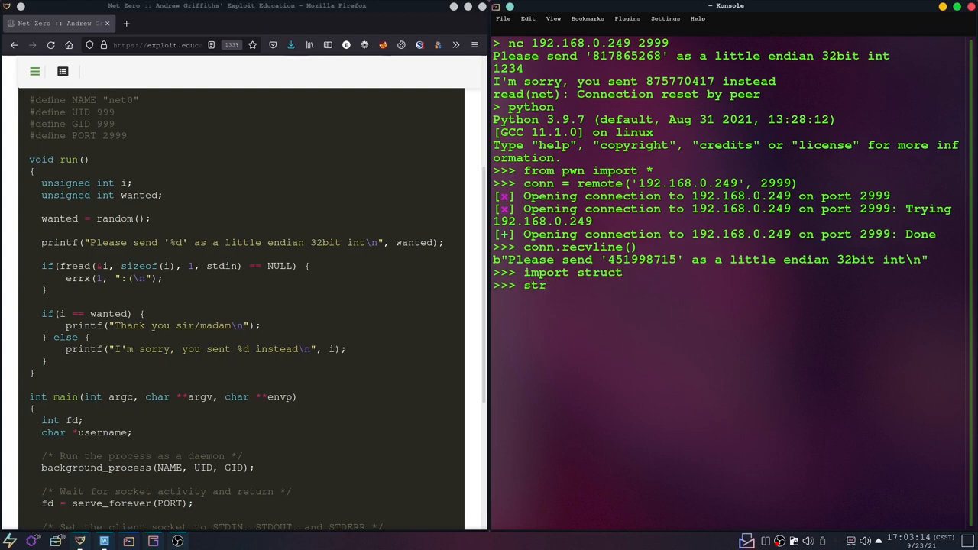
{"action": "type", "text": "u"}
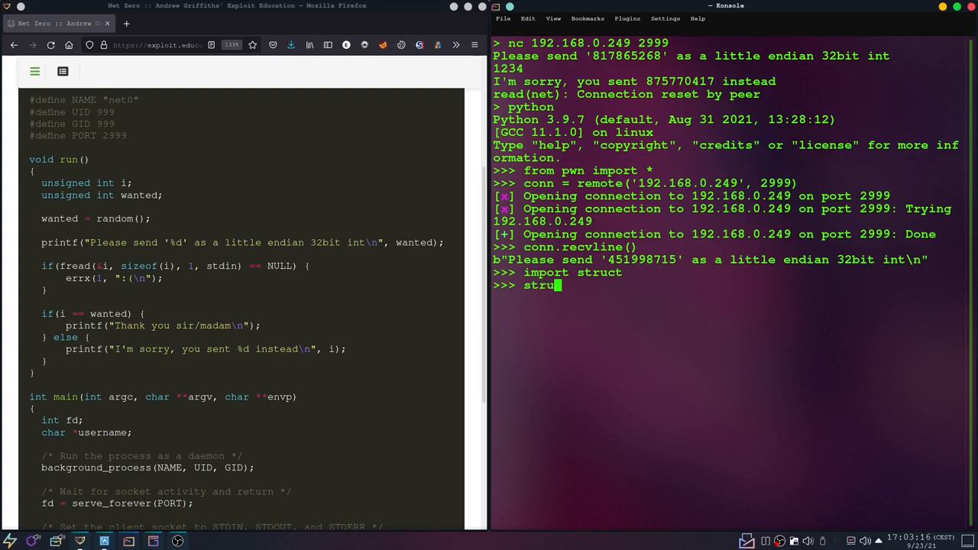
{"action": "type", "text": "c"}
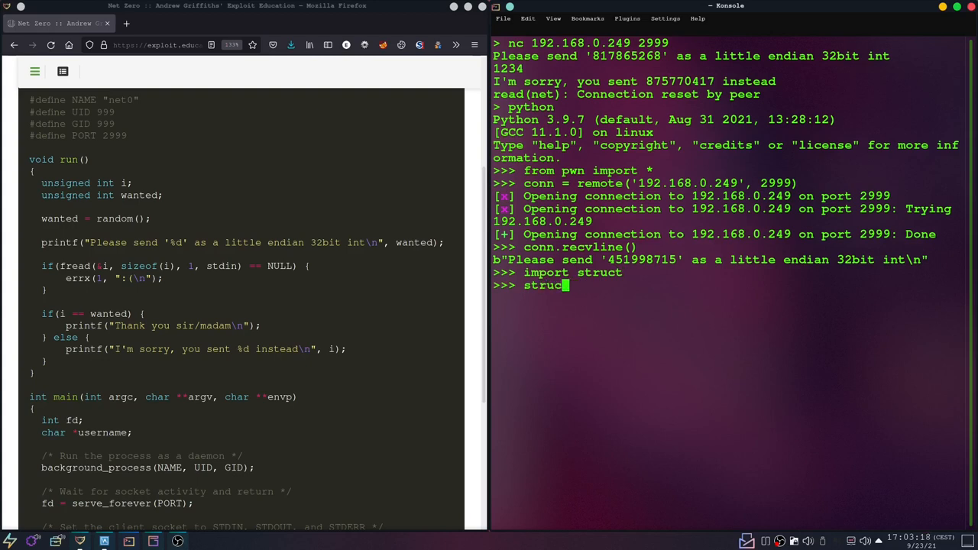
{"action": "type", "text": "t."}
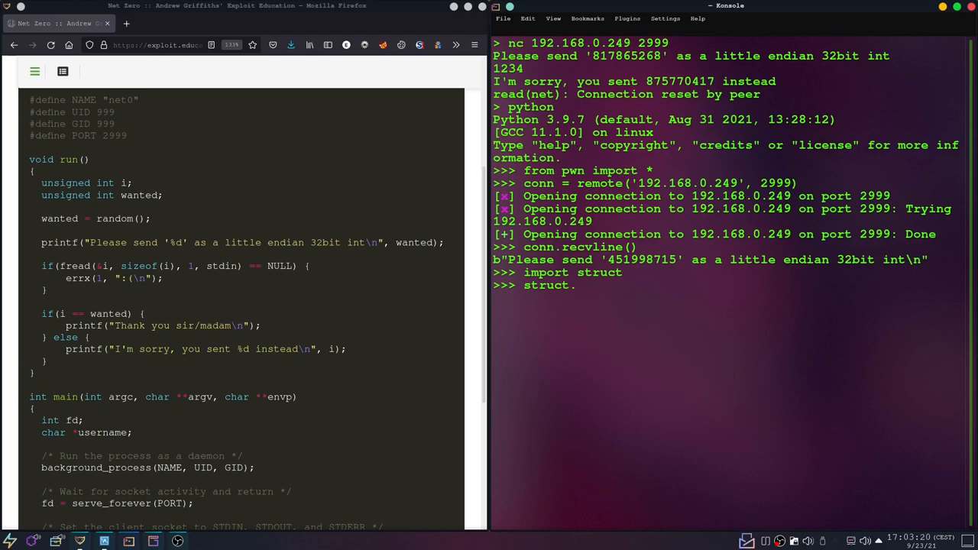
{"action": "type", "text": "pack"}
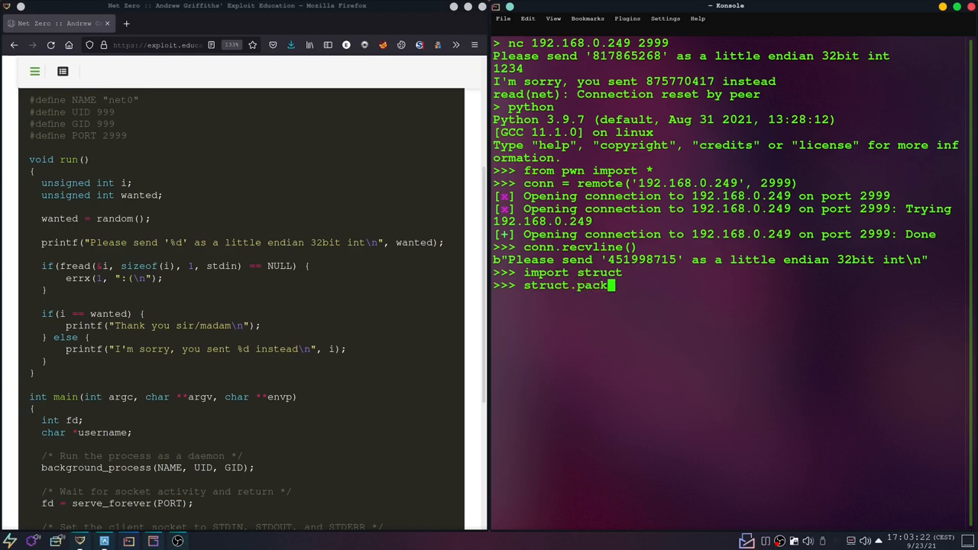
{"action": "type", "text": "("}
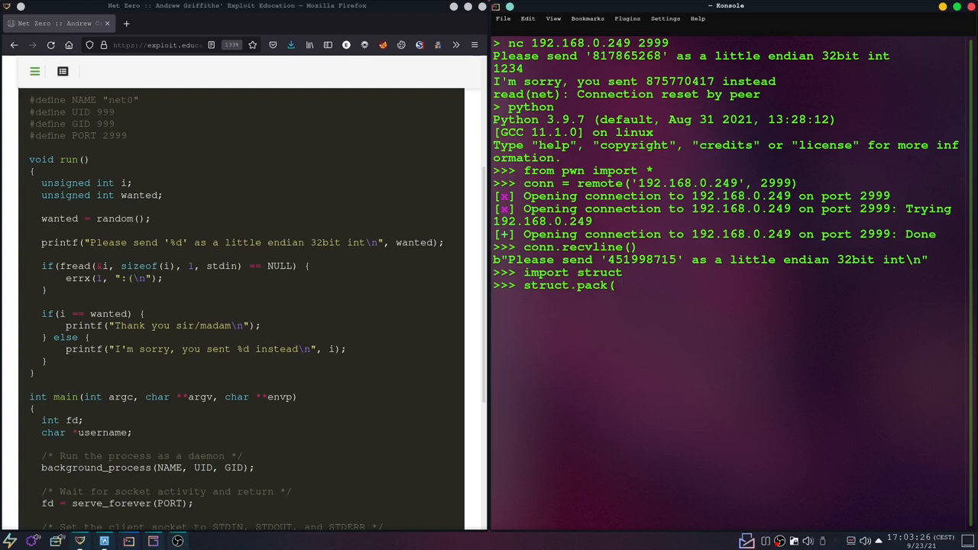
{"action": "type", "text": "\"I"}
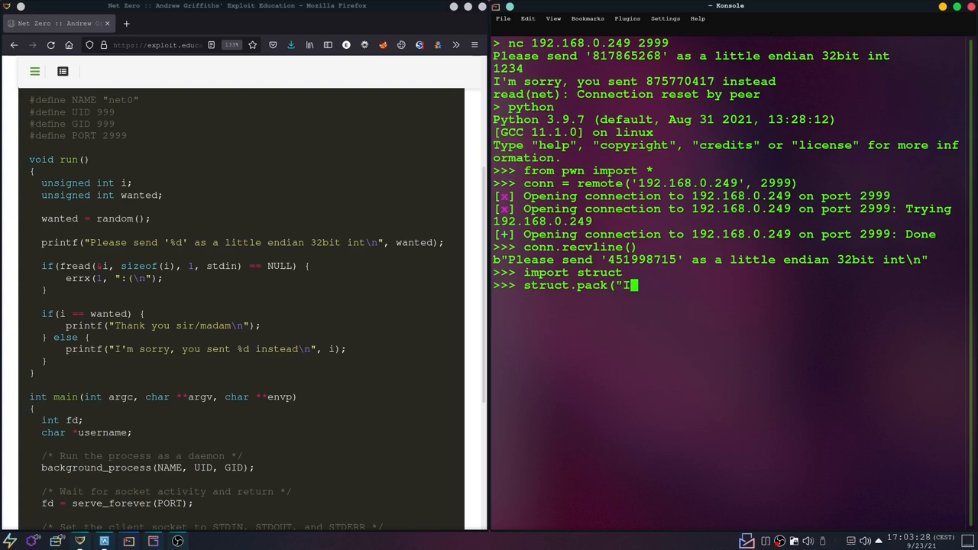
{"action": "type", "text": "\","}
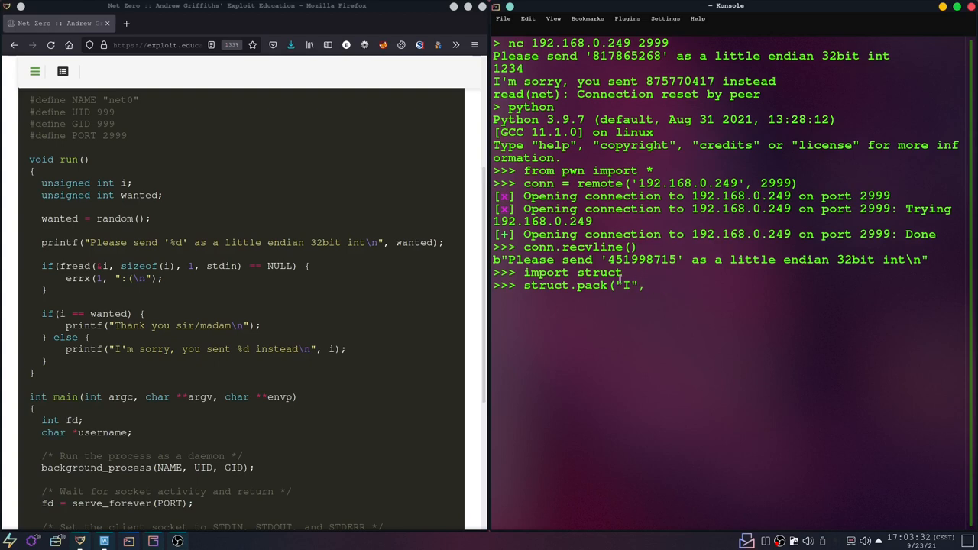
{"action": "double_click", "coordinate": [638, 259]}
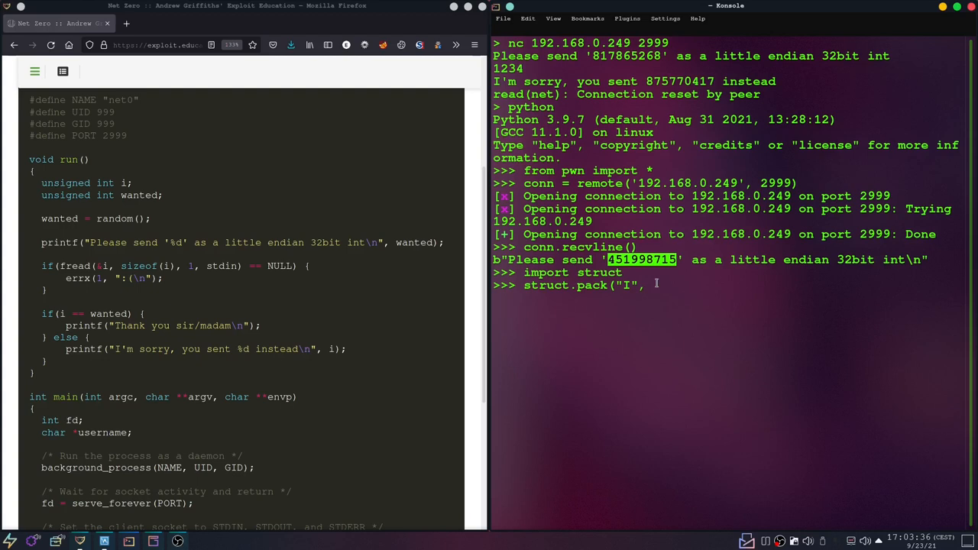
{"action": "type", "text": "451998715"}
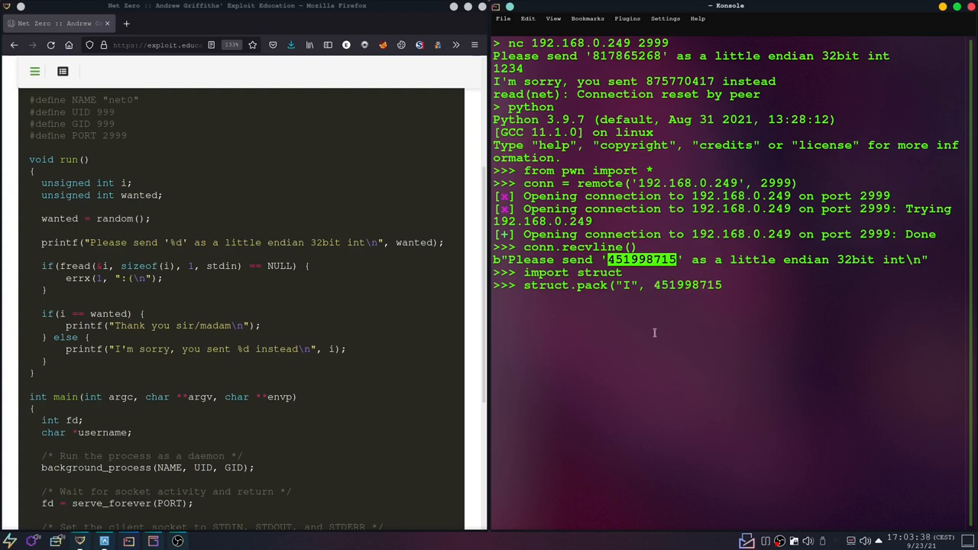
{"action": "type", "text": ")"}
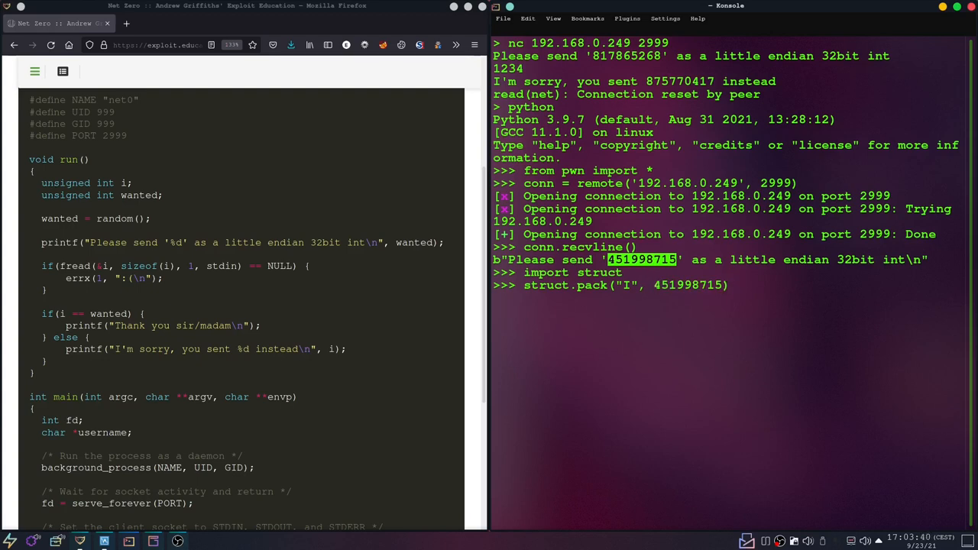
{"action": "key", "text": "Return"}
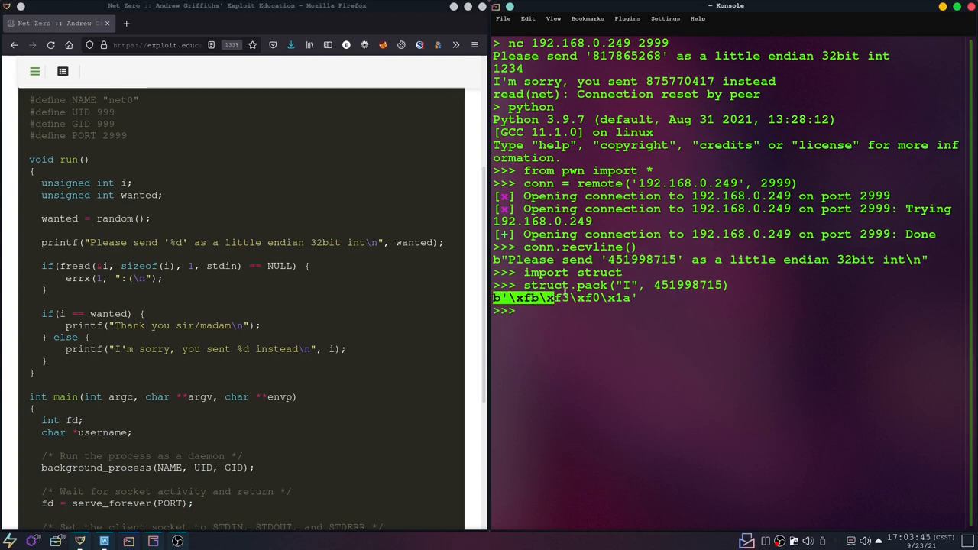
- Send the packed bytes b'\xfb\xf3\xf0\x1a' over conn
{"action": "type", "text": "c"}
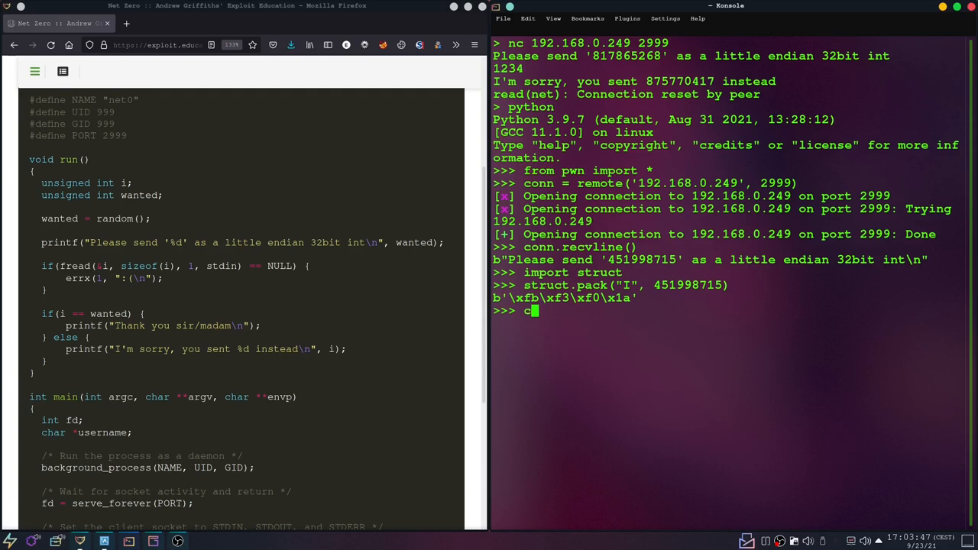
{"action": "type", "text": "onn.s"}
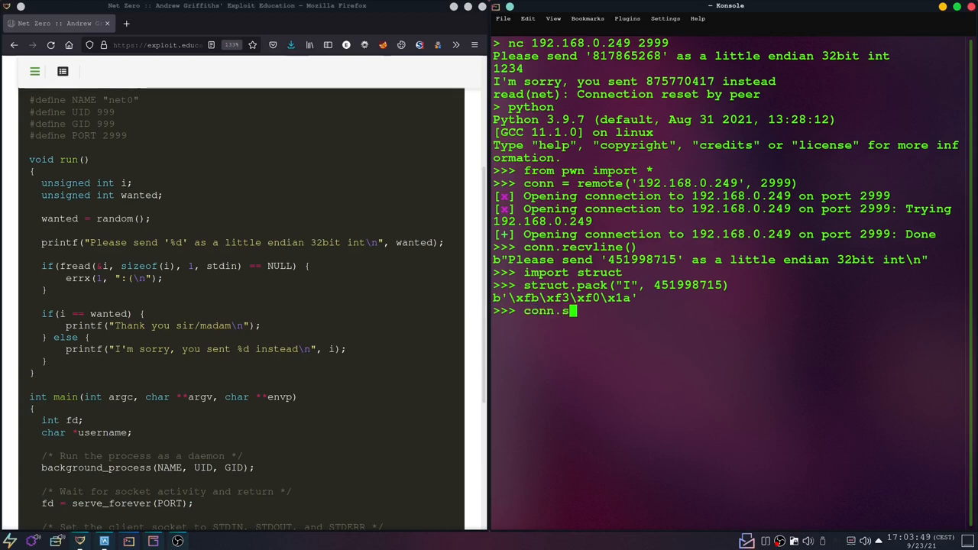
{"action": "type", "text": "end("}
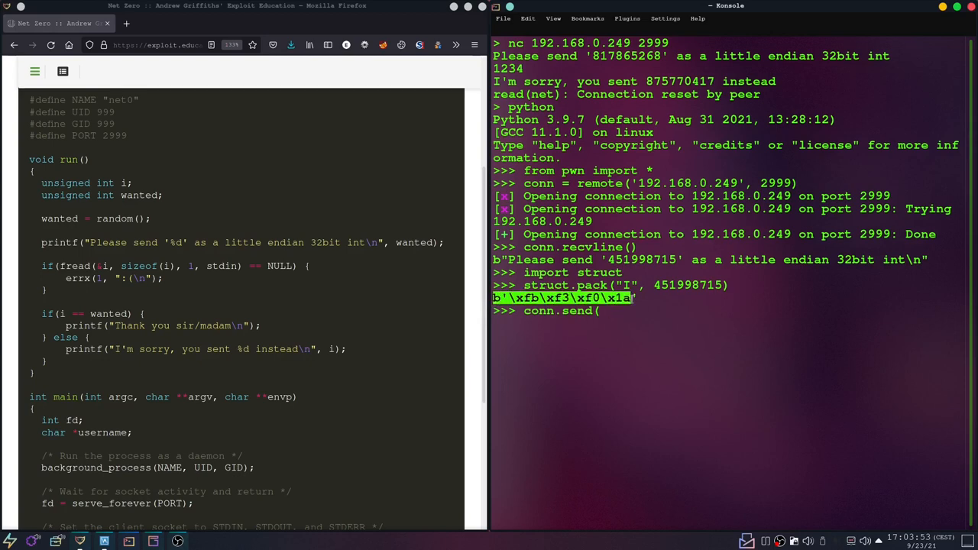
{"action": "type", "text": "b'\\xfb\\xf3\\xf0\\x1a'"}
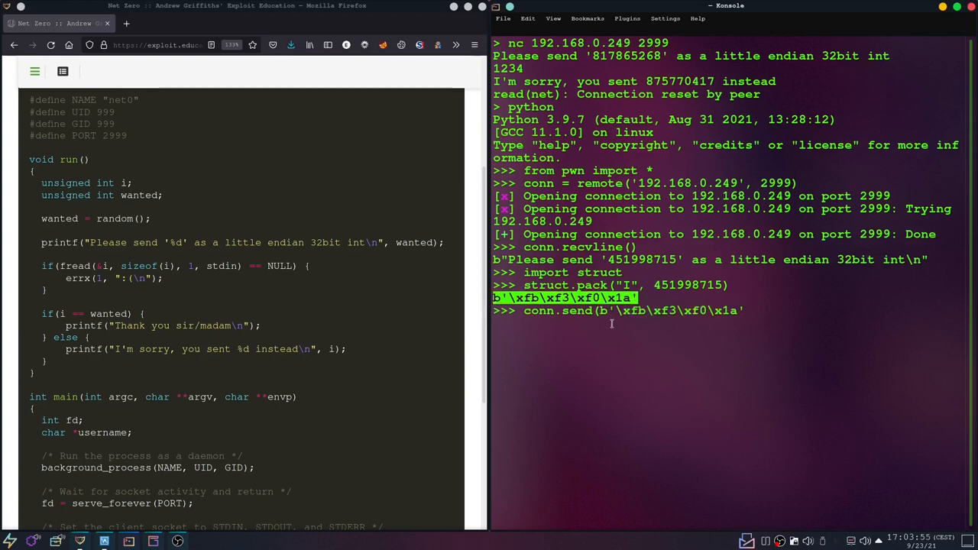
- Read the server's reply with conn.recvline(), getting 'Thank you sir/madam'
{"action": "type", "text": "conn."}
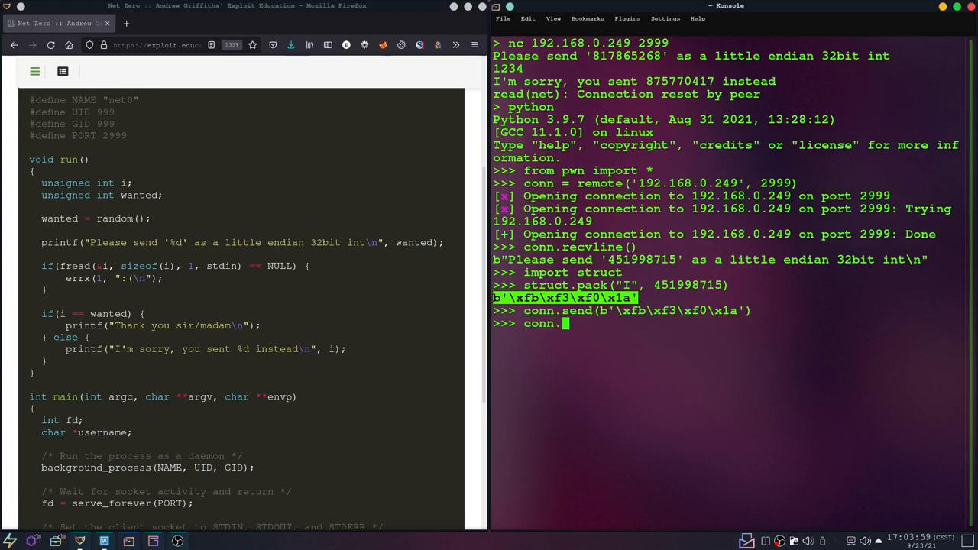
{"action": "type", "text": "rec"}
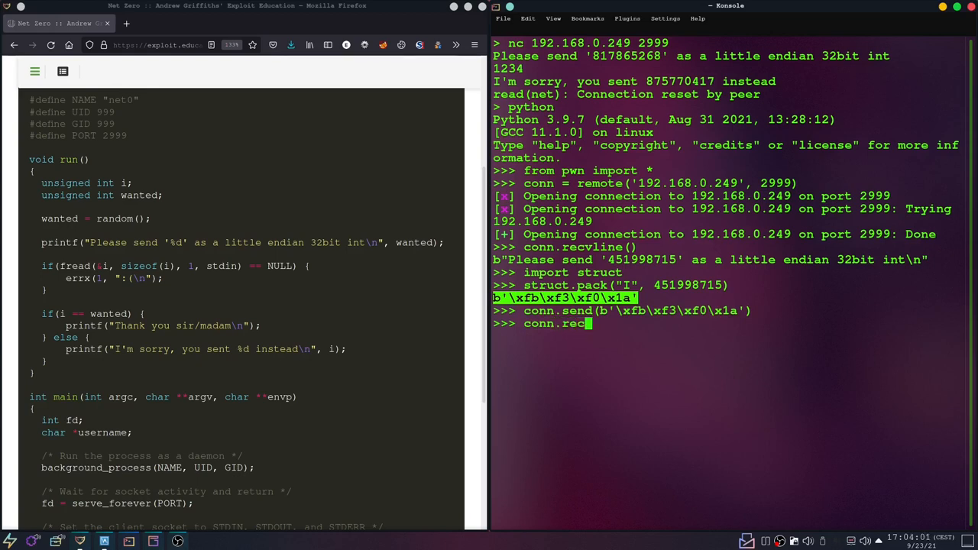
{"action": "type", "text": "line"}
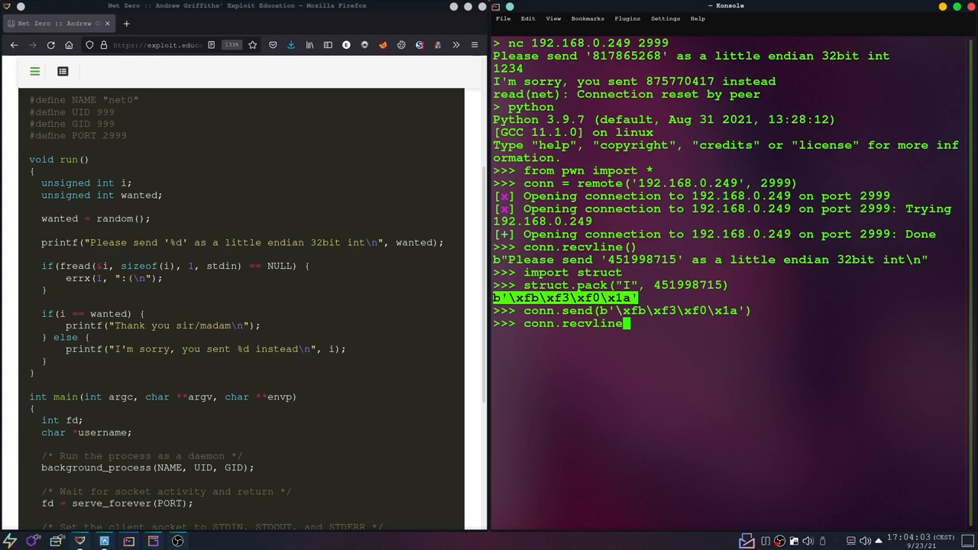
{"action": "key", "text": "Return"}
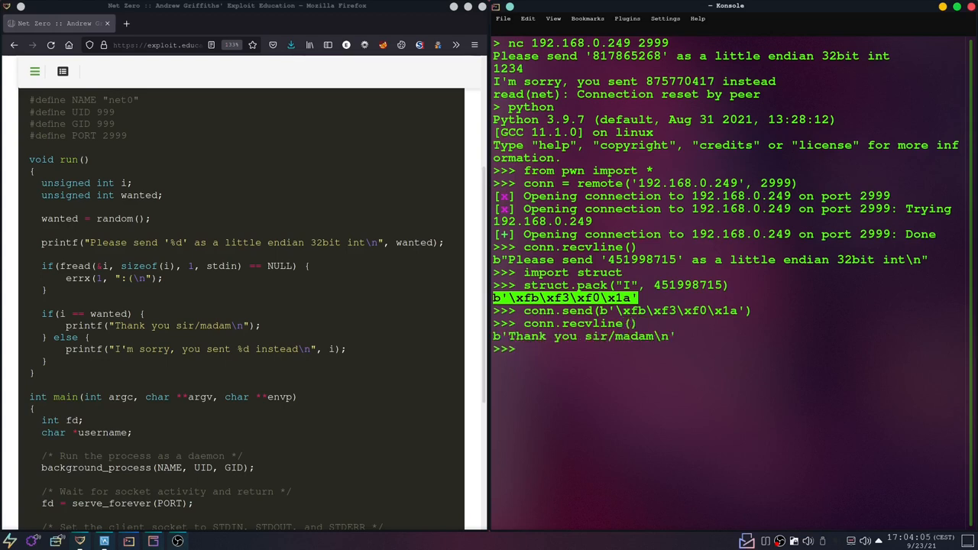